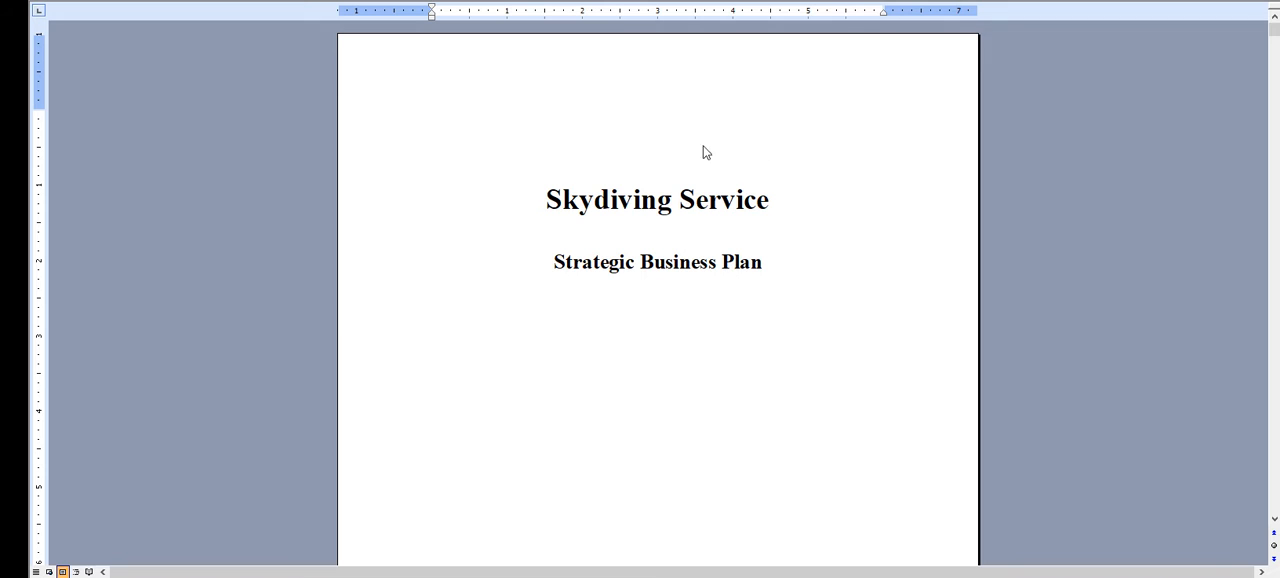
# Scroll the business plan from the cover page past the contents and executive summary to section 2.0
pyautogui.scroll(-3)
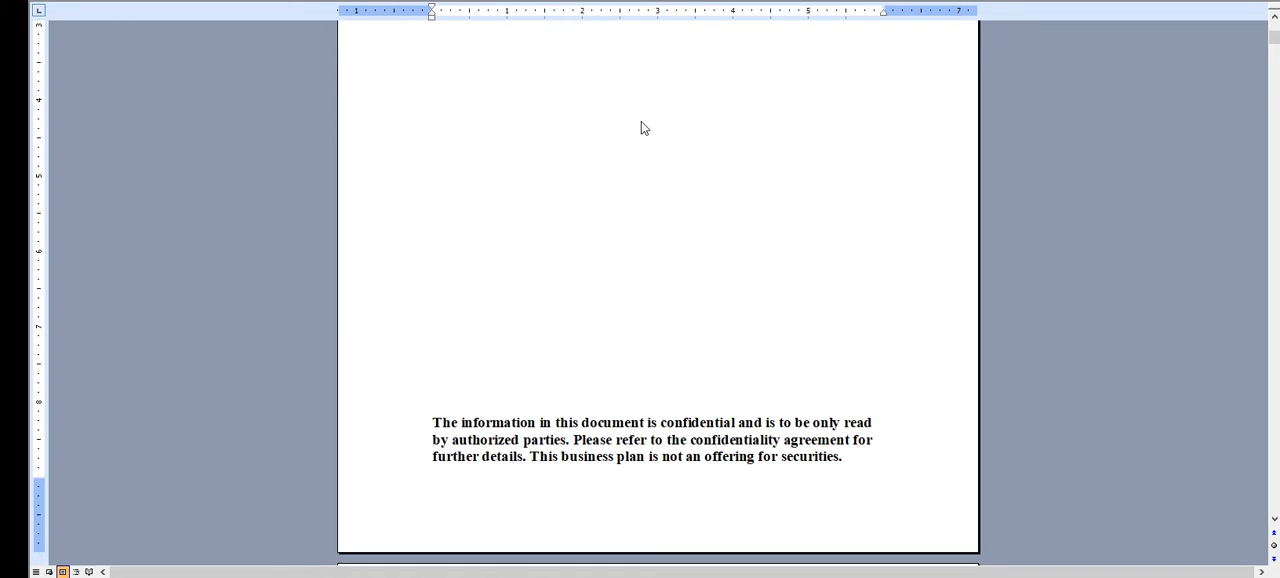
pyautogui.scroll(-3)
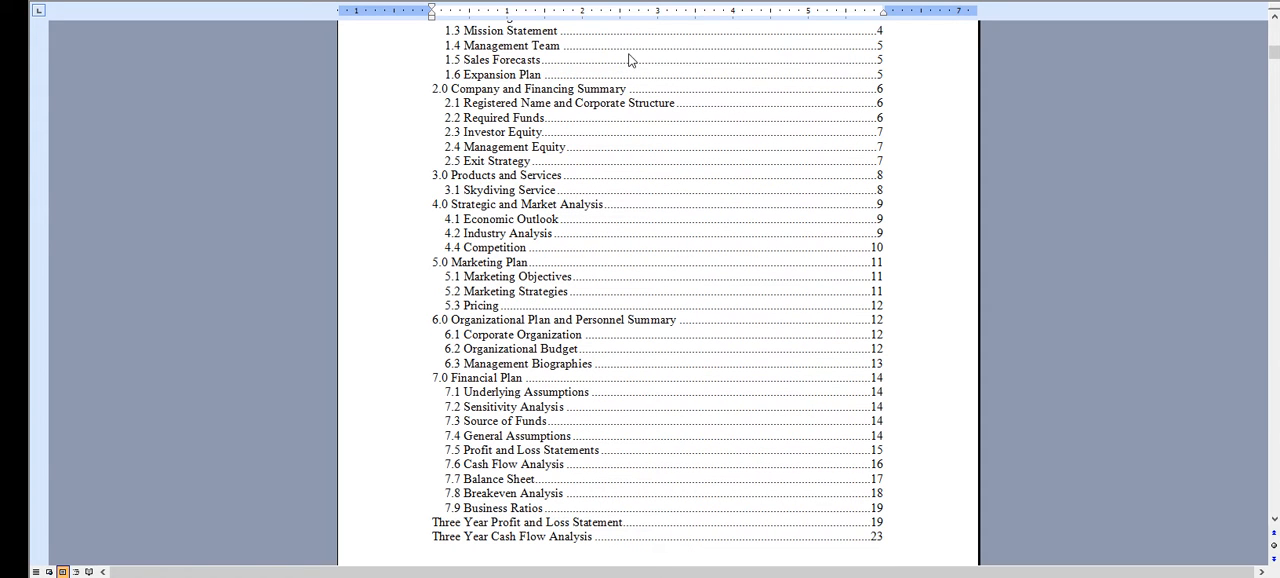
pyautogui.scroll(-3)
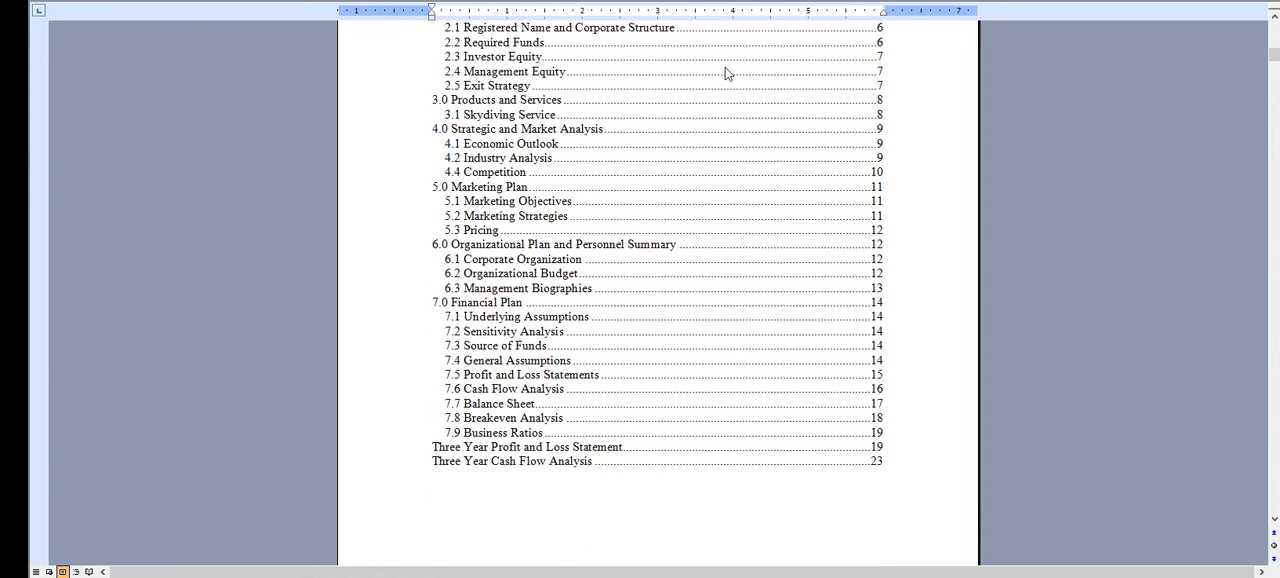
pyautogui.scroll(-3)
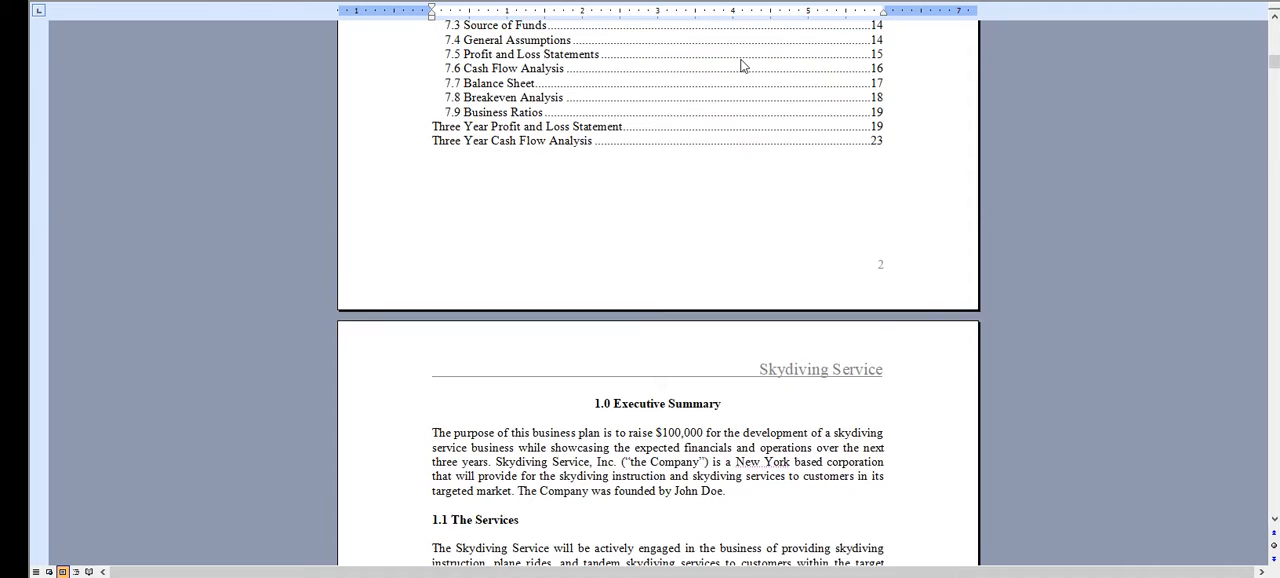
pyautogui.scroll(-3)
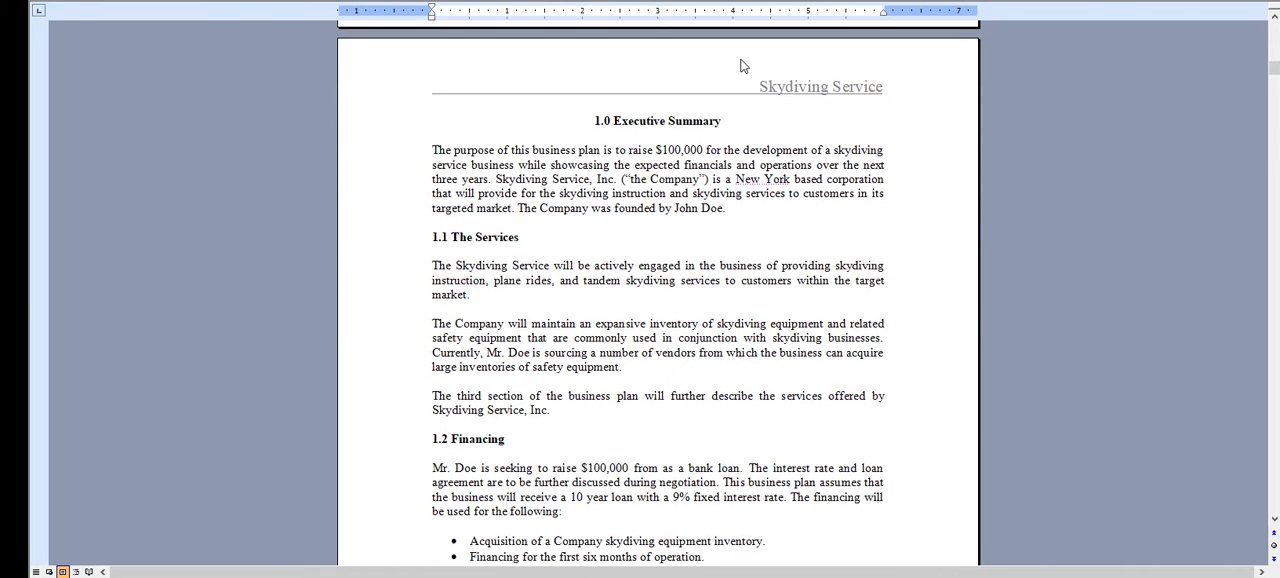
pyautogui.scroll(-3)
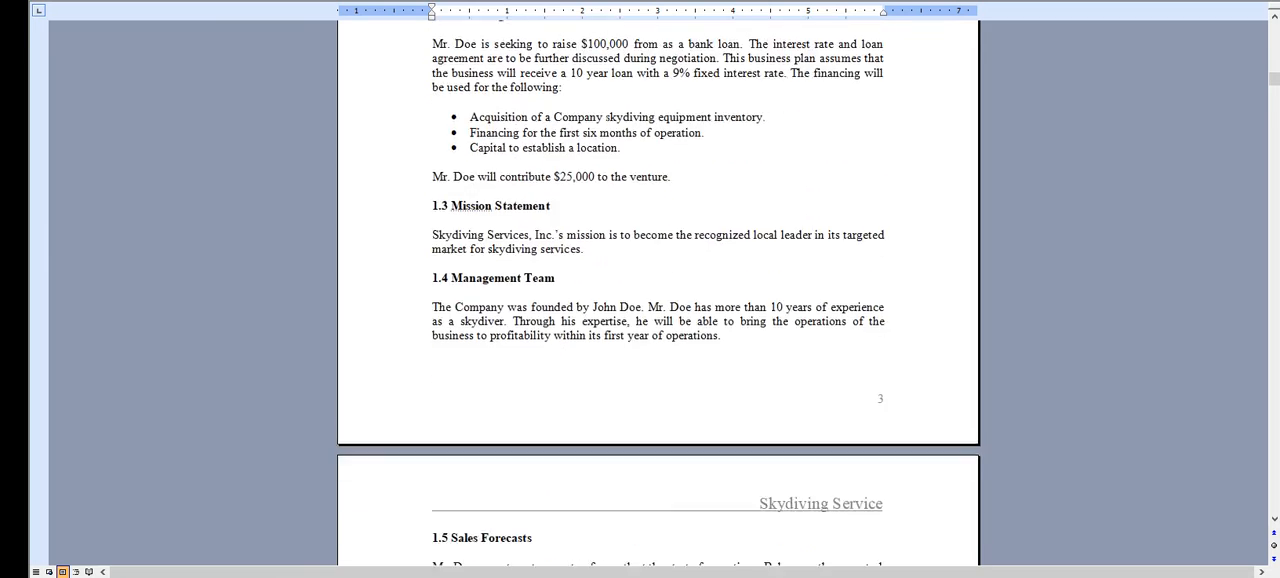
pyautogui.scroll(-3)
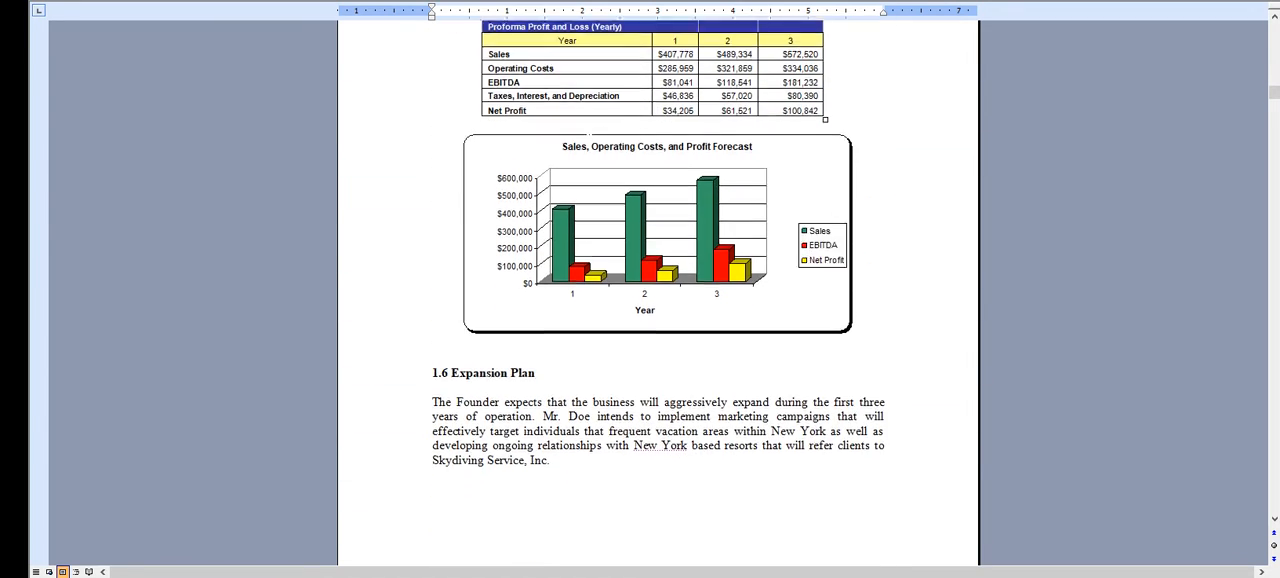
pyautogui.scroll(-3)
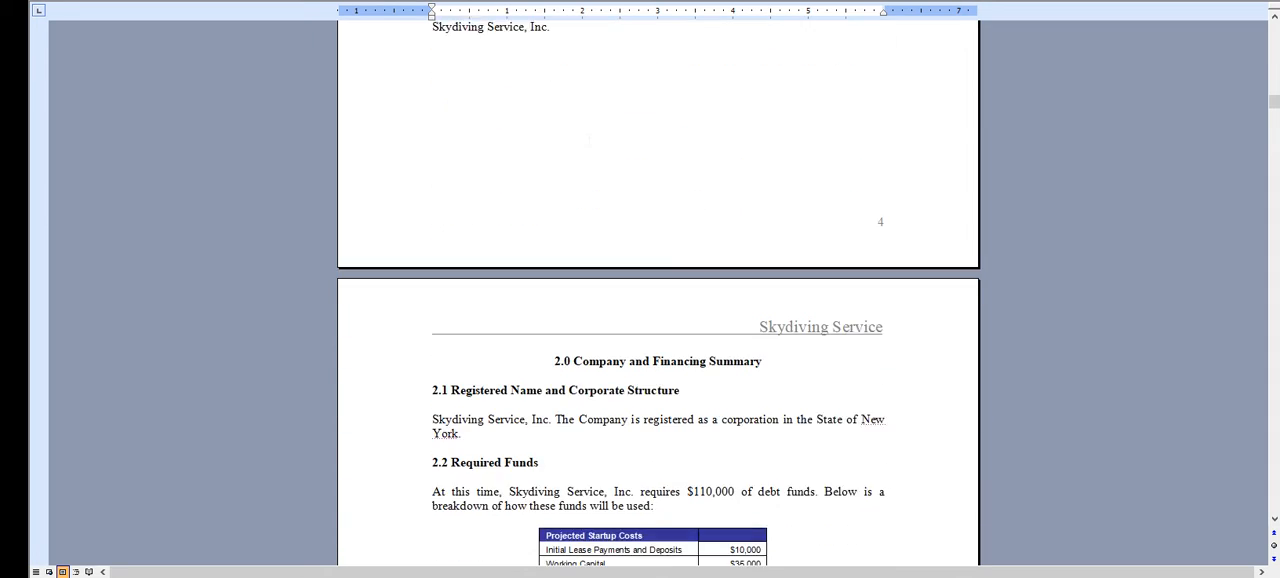
# Scroll through the products and services, market and industry analysis sections of the plan
pyautogui.scroll(-3)
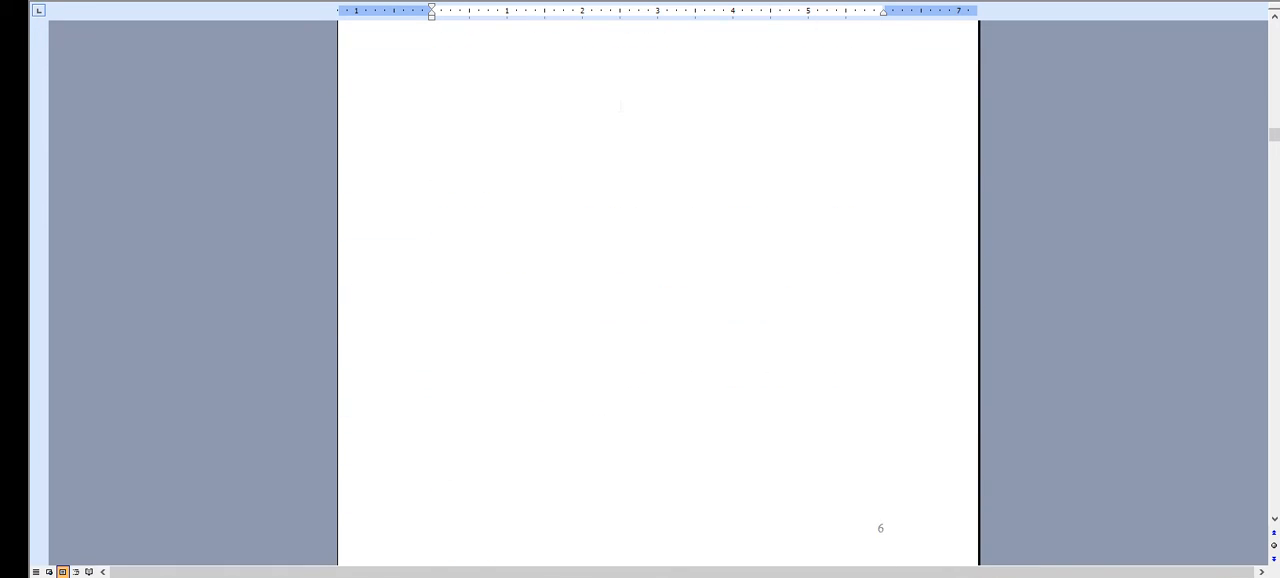
pyautogui.scroll(-3)
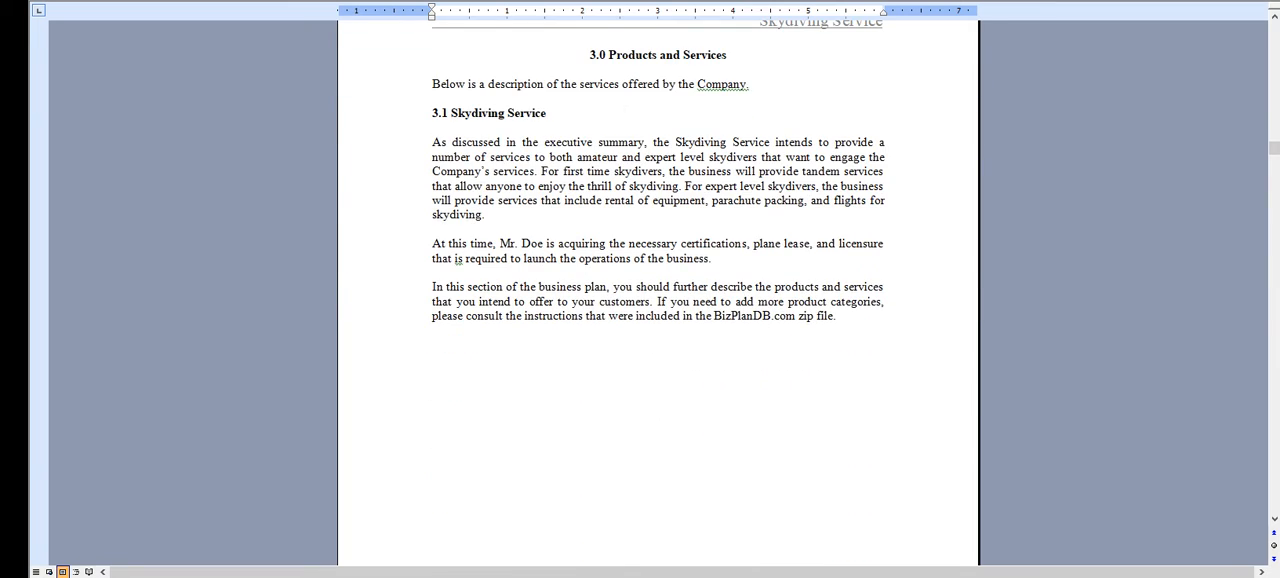
pyautogui.scroll(-3)
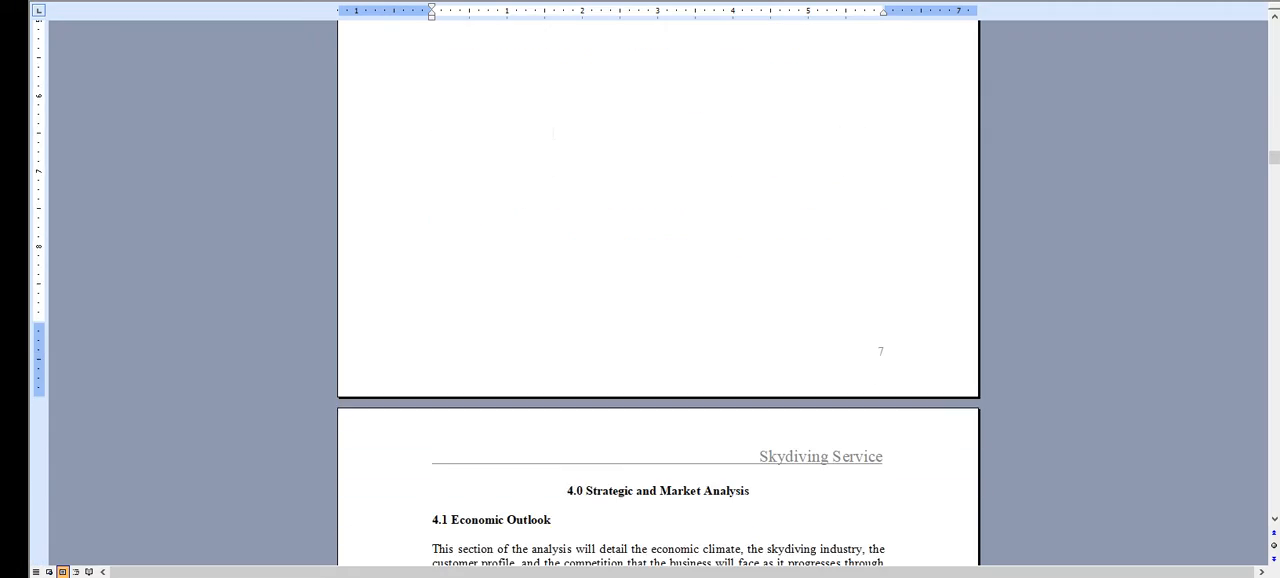
pyautogui.scroll(-3)
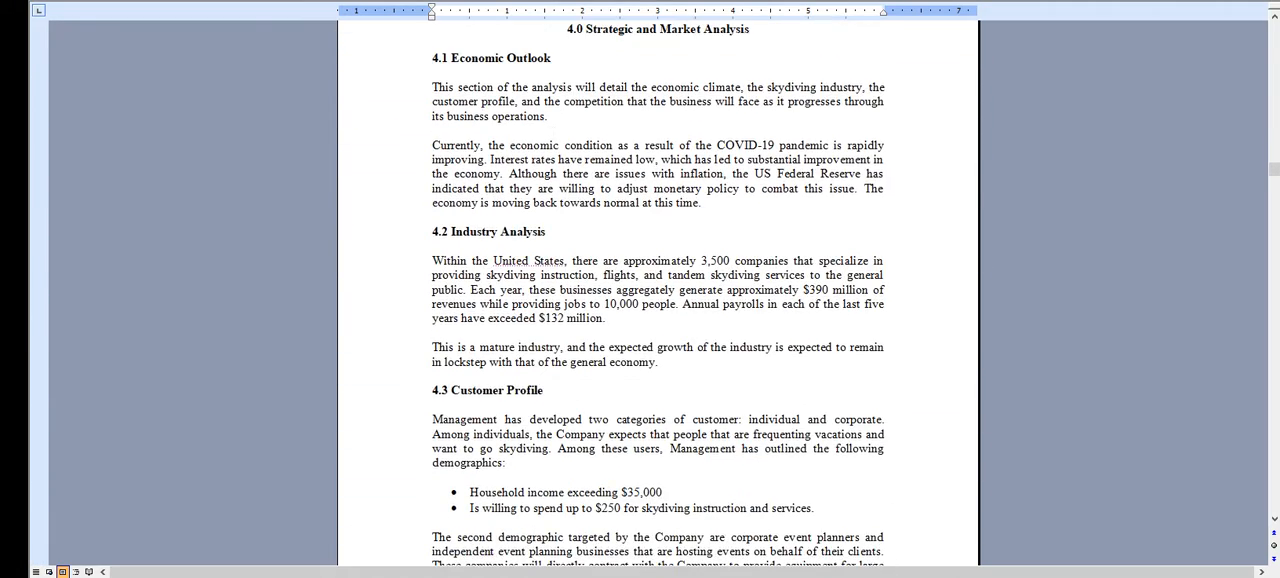
pyautogui.scroll(-3)
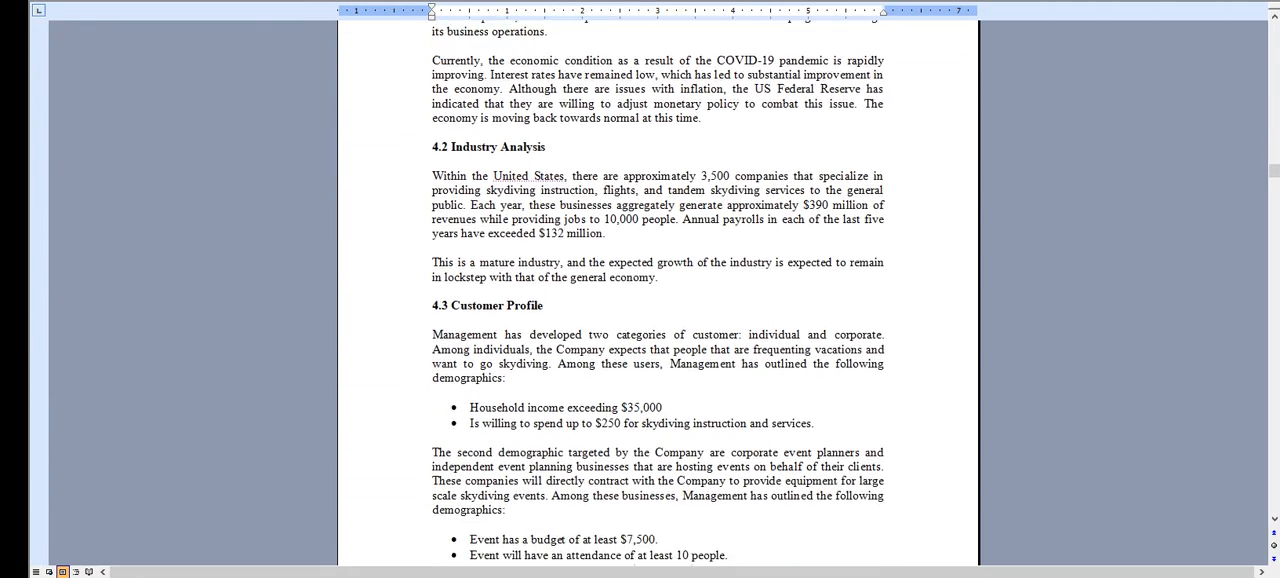
pyautogui.scroll(-3)
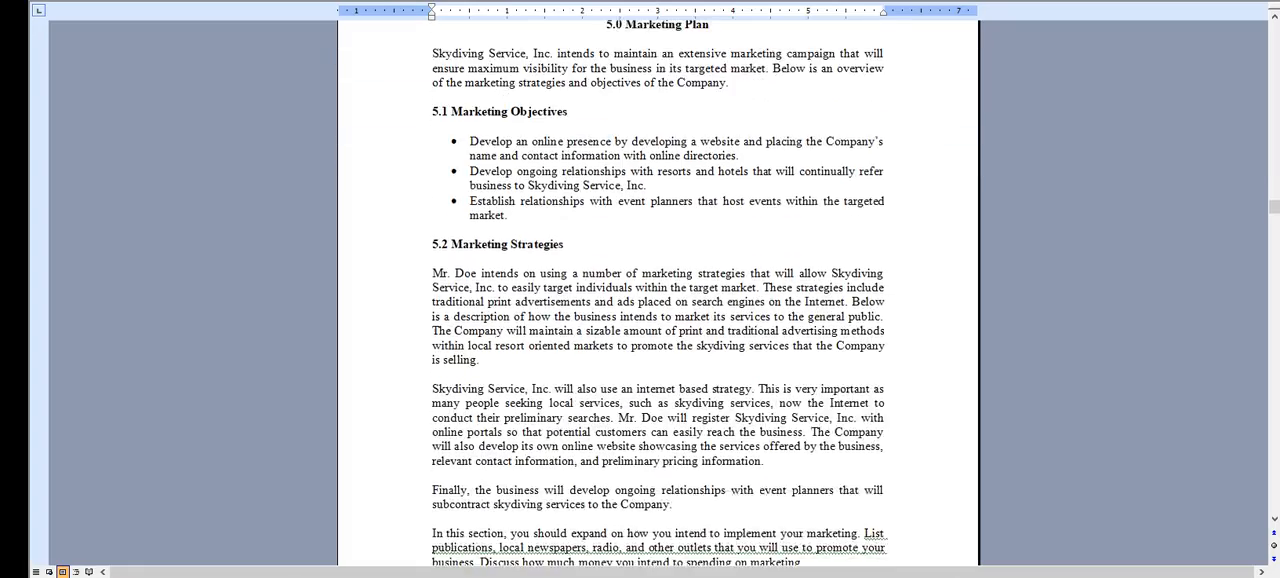
# Scroll through the marketing plan and organizational chart to the Personnel Expense Breakdown pie chart
pyautogui.scroll(-3)
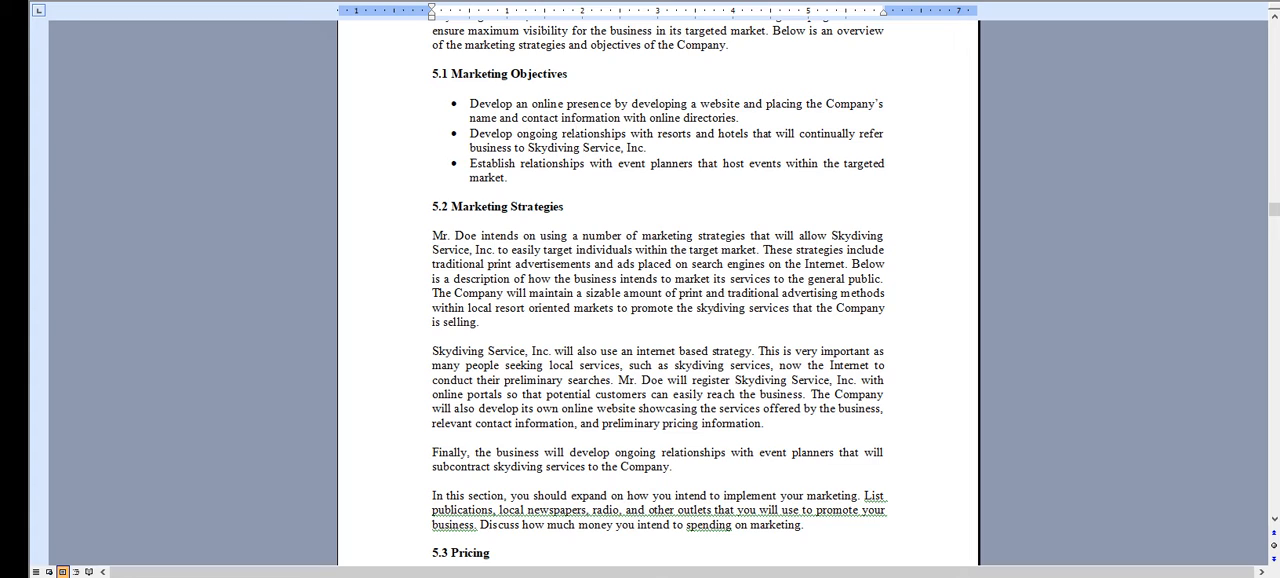
pyautogui.scroll(-3)
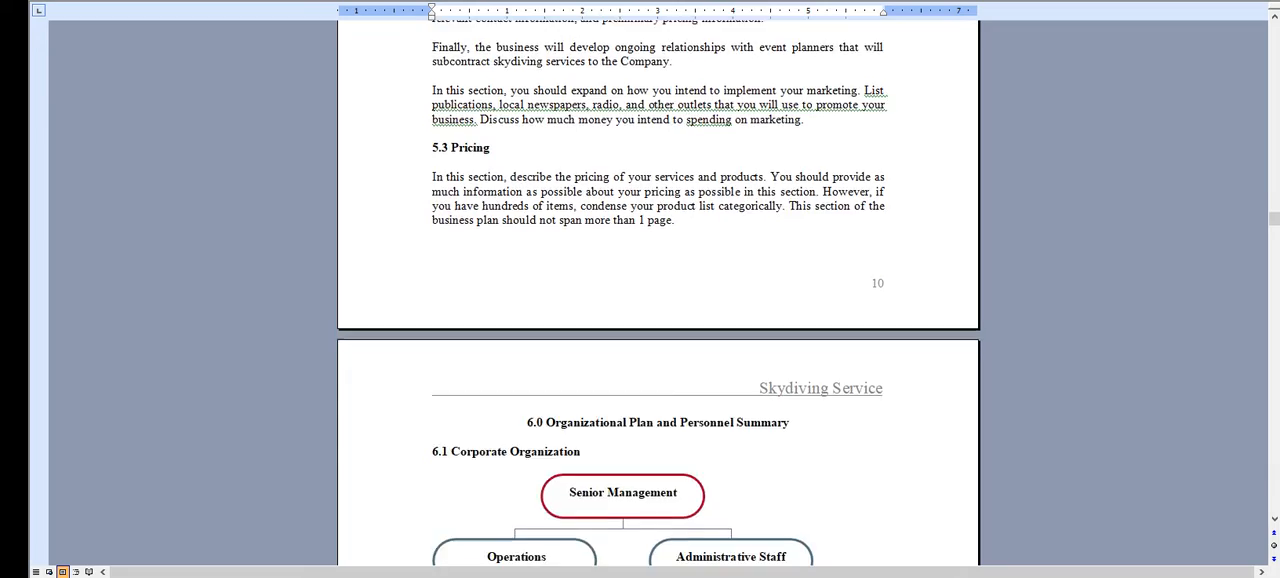
pyautogui.scroll(-3)
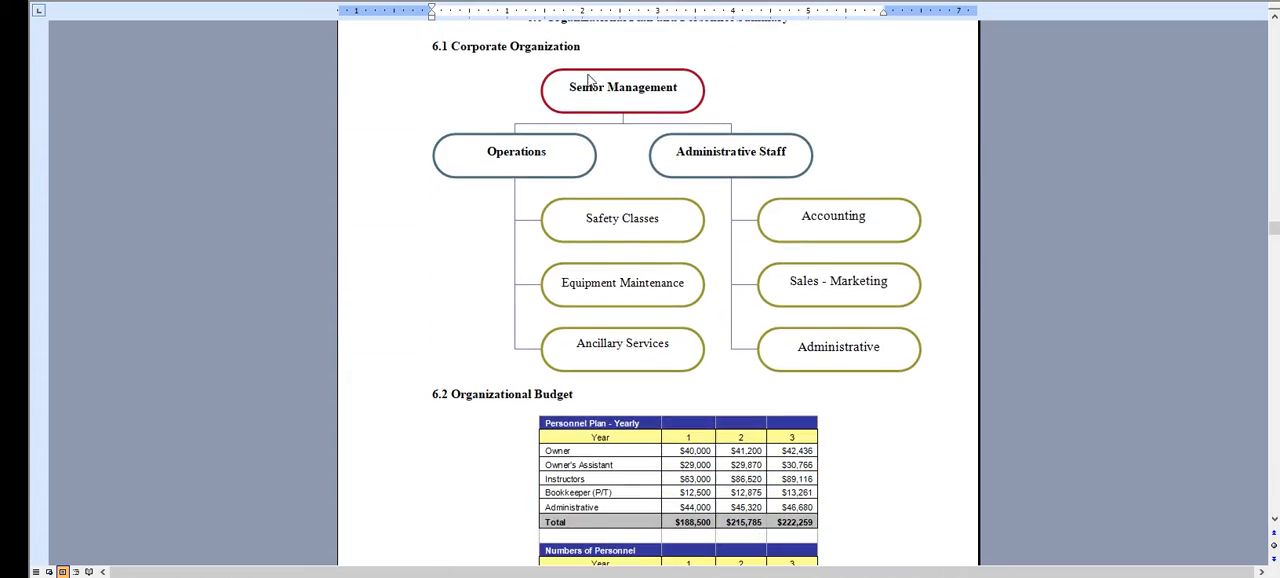
pyautogui.scroll(-3)
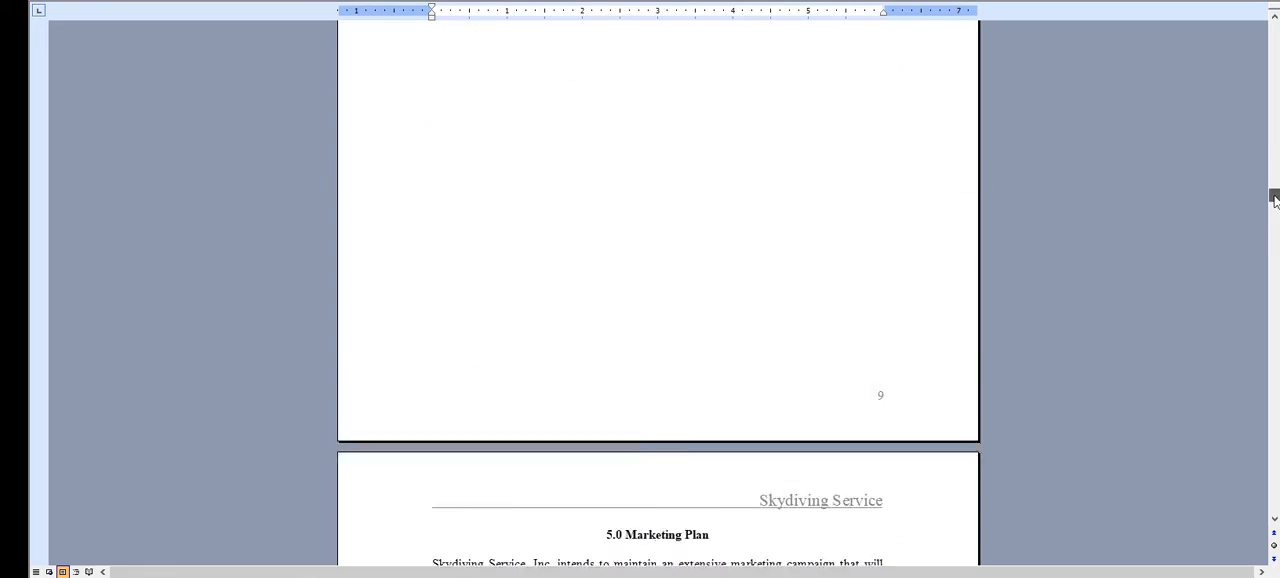
pyautogui.scroll(-3)
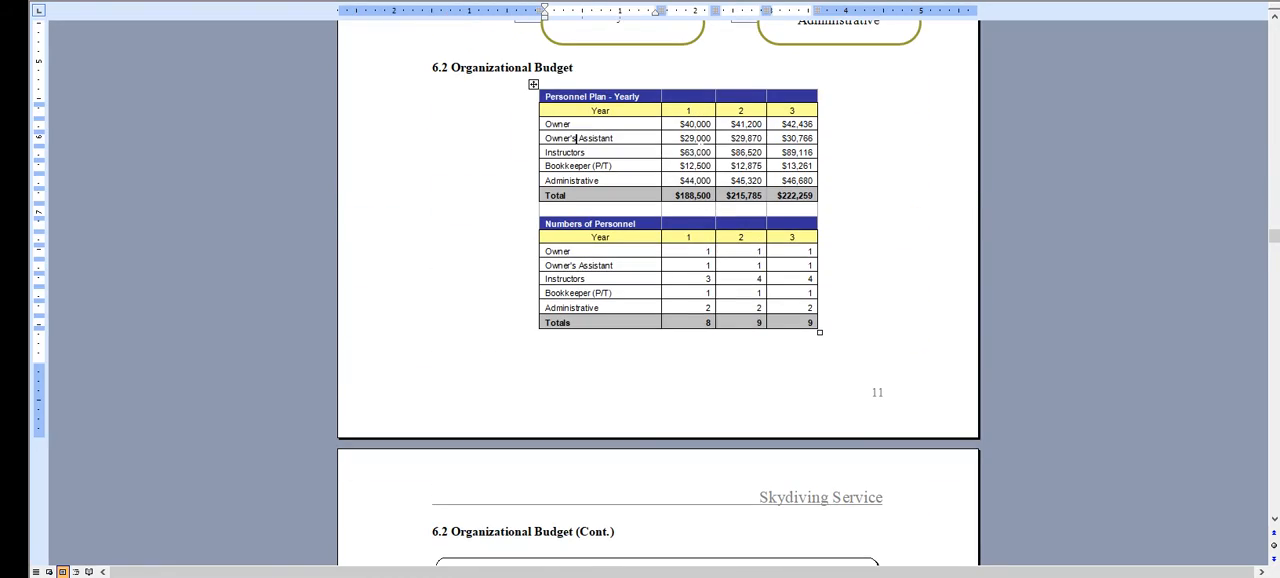
pyautogui.scroll(-3)
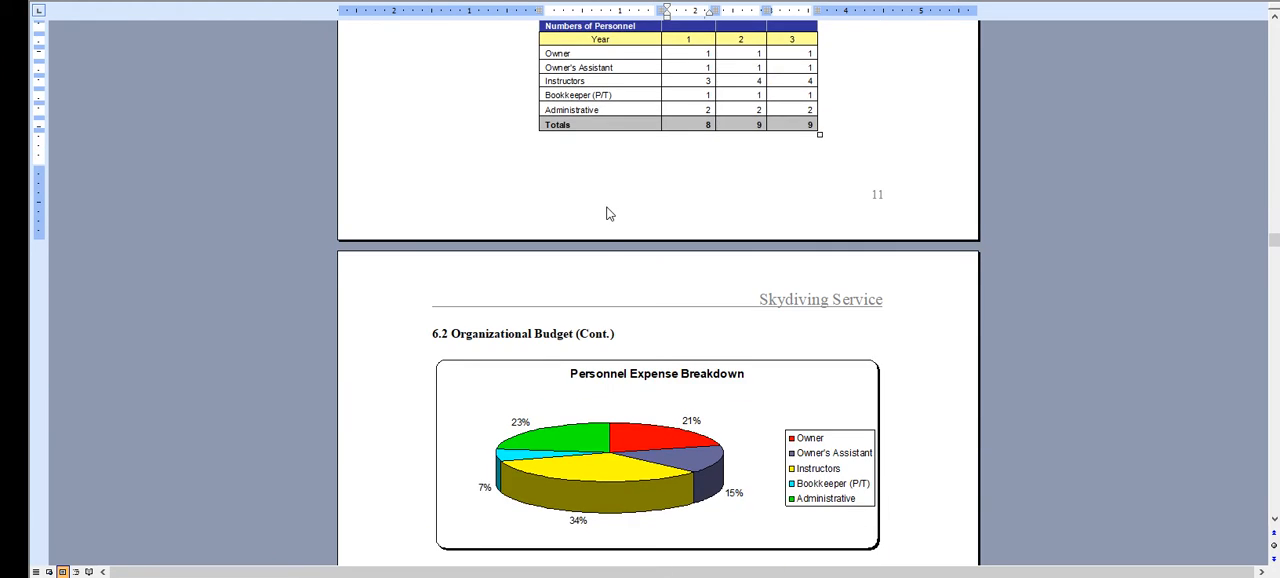
# Scroll through the profit-and-loss, cash flow and balance sheet sections 7.6–7.7
pyautogui.scroll(-3)
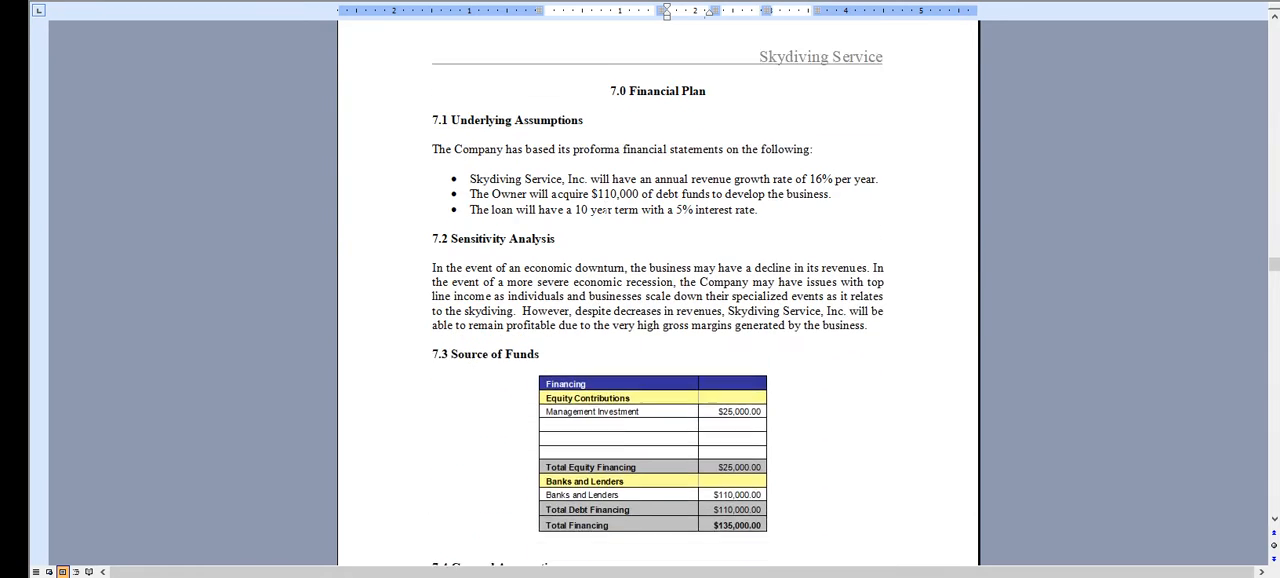
pyautogui.scroll(-3)
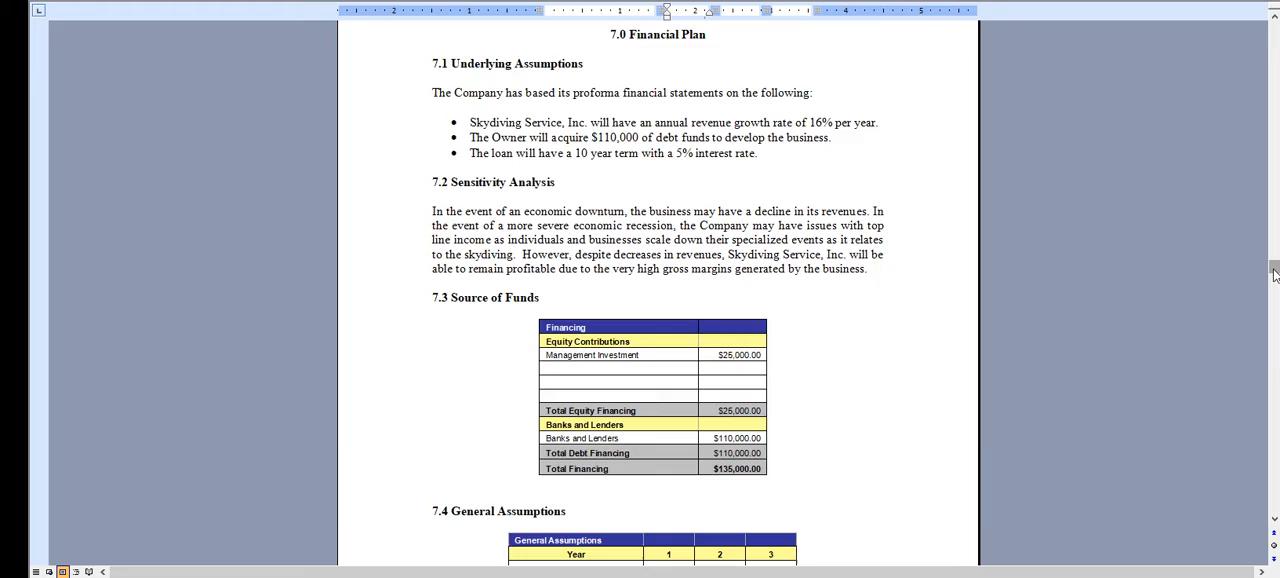
pyautogui.scroll(-3)
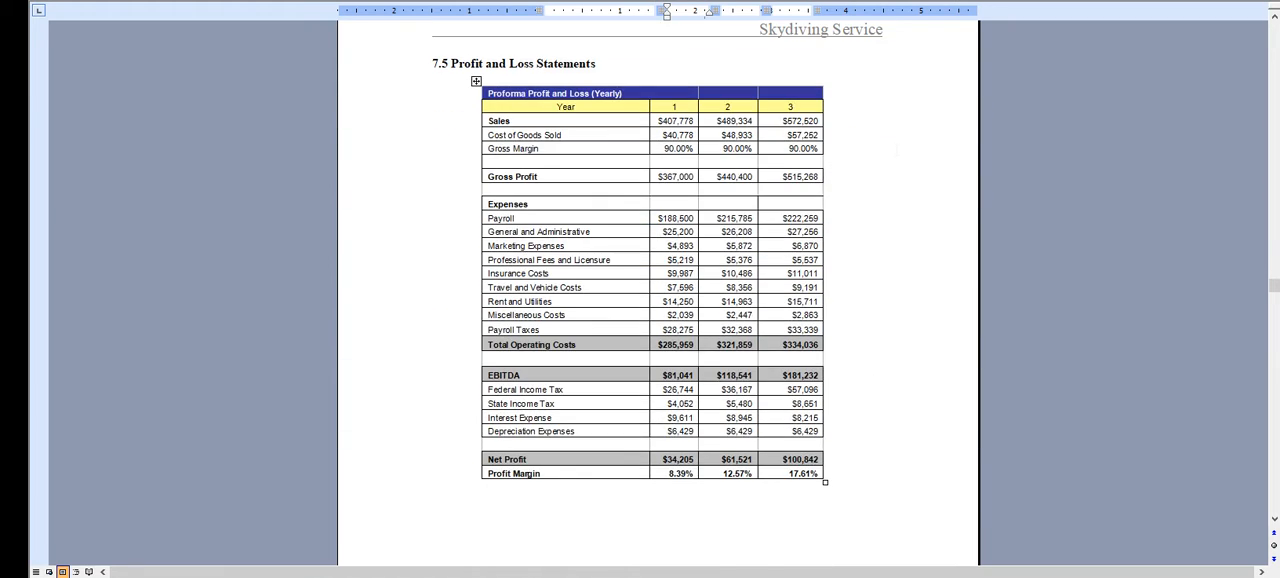
pyautogui.scroll(-3)
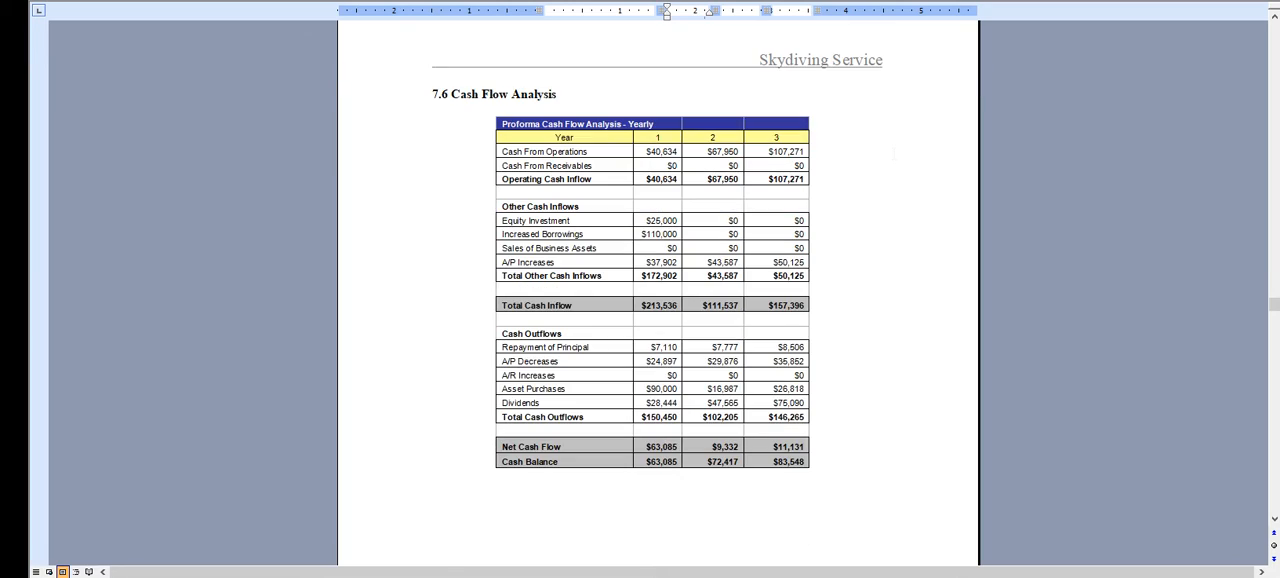
pyautogui.scroll(-3)
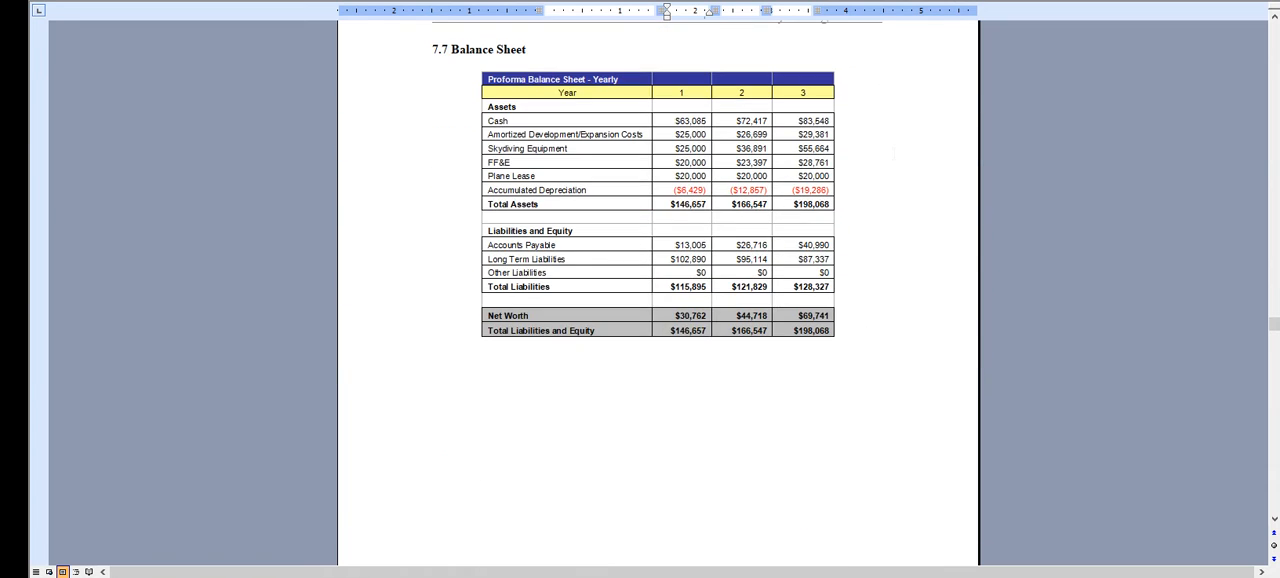
# Scroll through the three-year statements to the Cash Flow Analysis (First Year Cont.) table
pyautogui.scroll(-3)
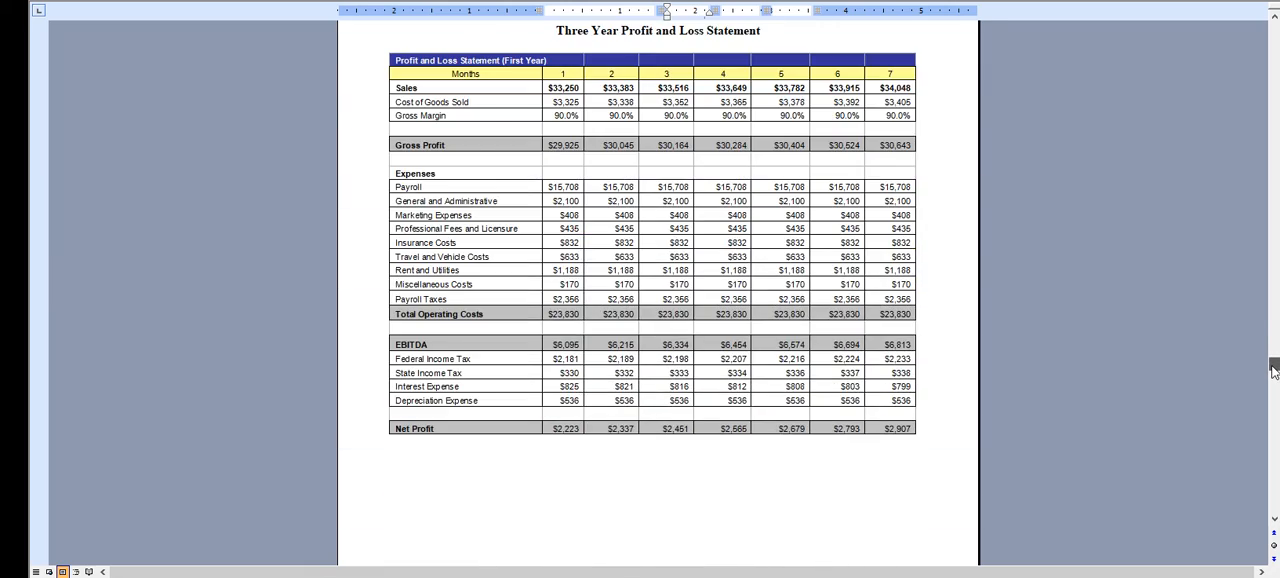
pyautogui.scroll(-3)
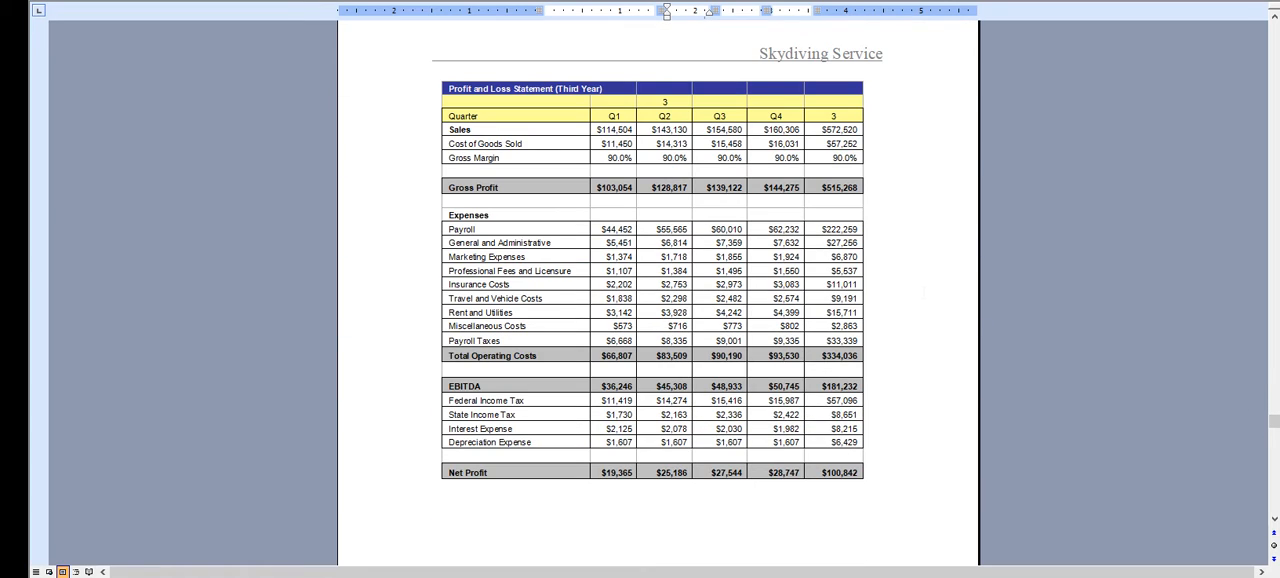
pyautogui.scroll(-3)
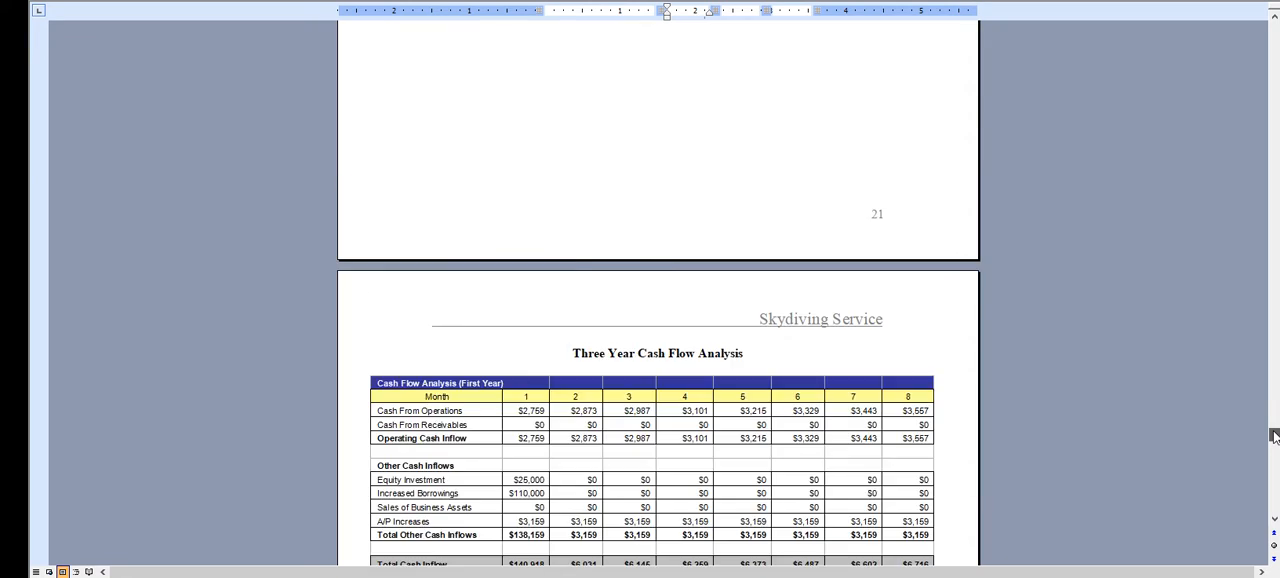
pyautogui.scroll(-3)
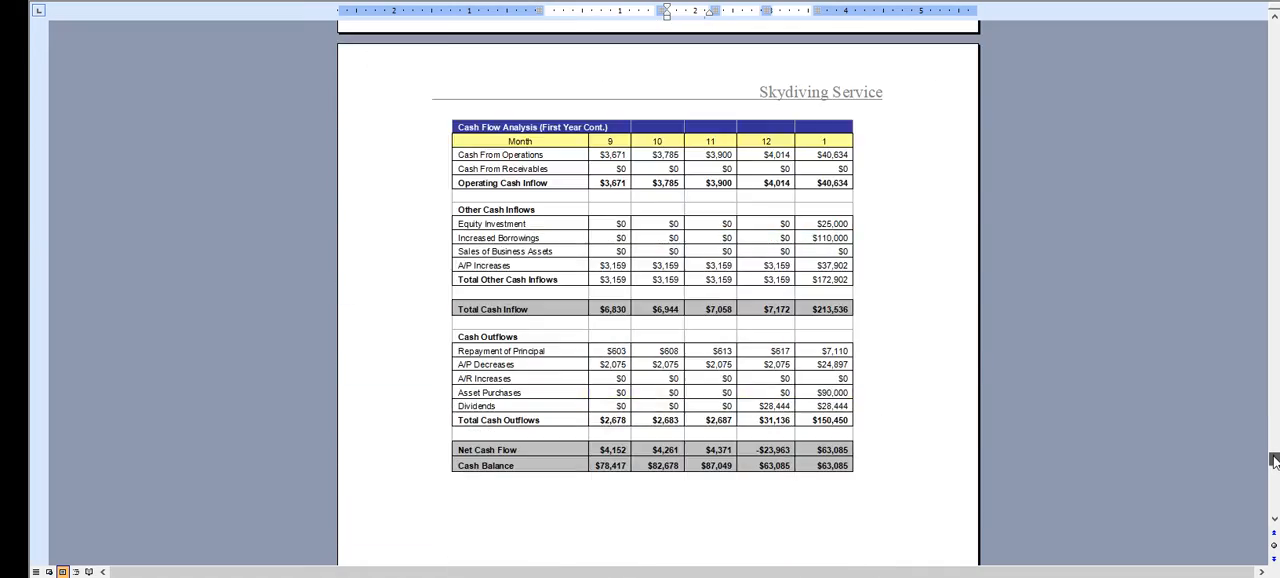
pyautogui.scroll(-3)
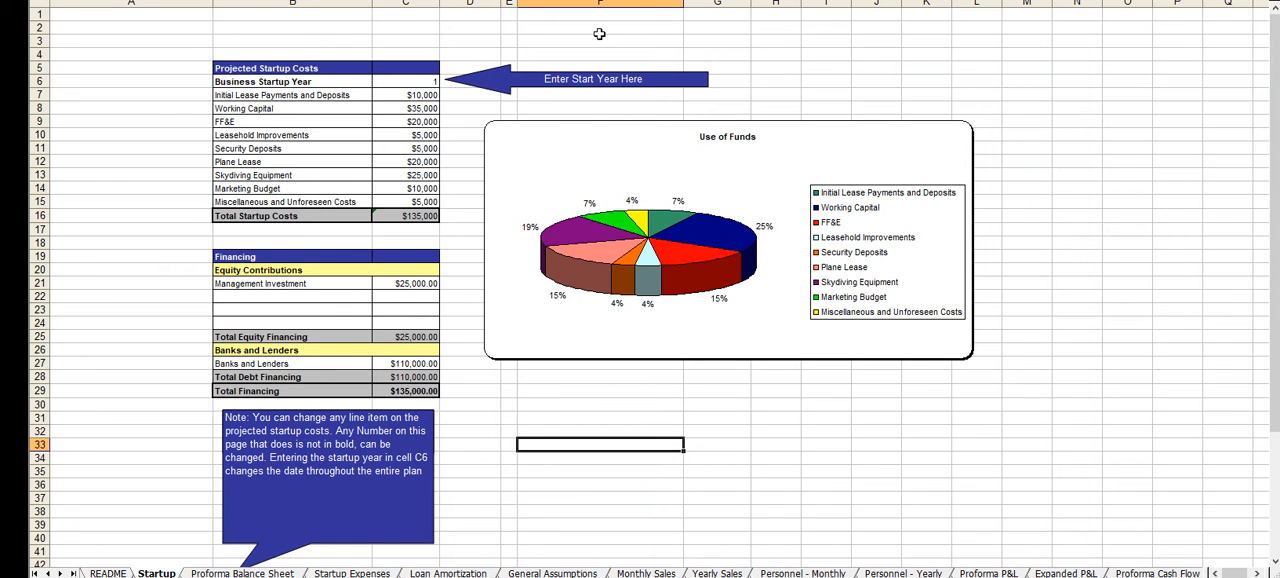
pyautogui.moveTo(396, 228)
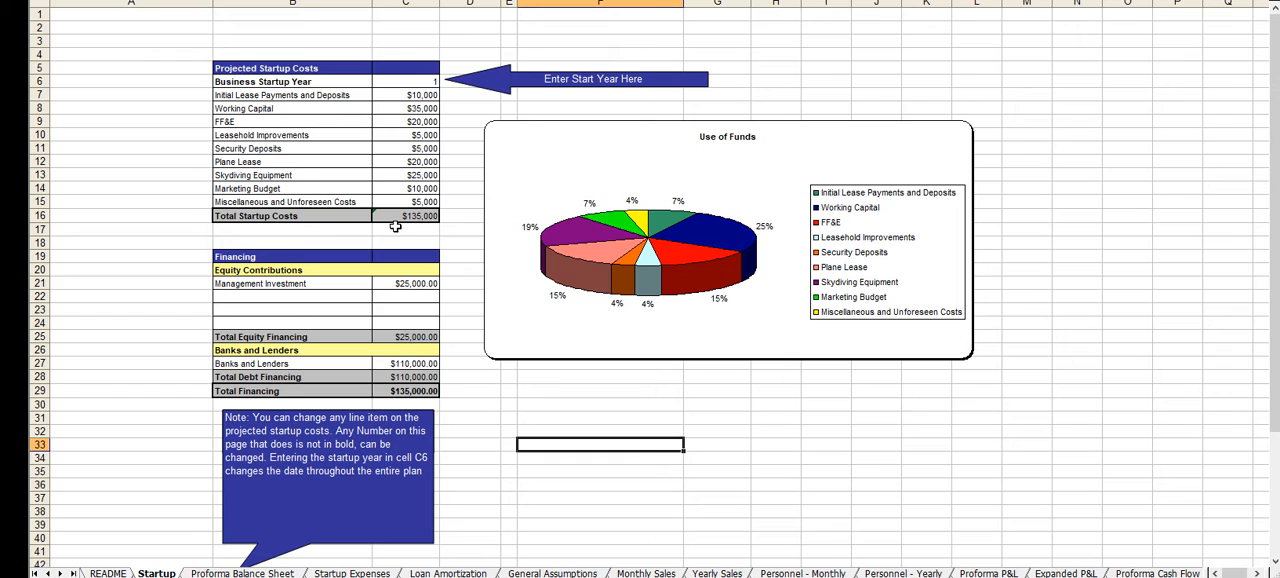
# Review the Startup sheet's costs and switch to the Startup Expenses sheet of the workbook
pyautogui.click(290, 296)
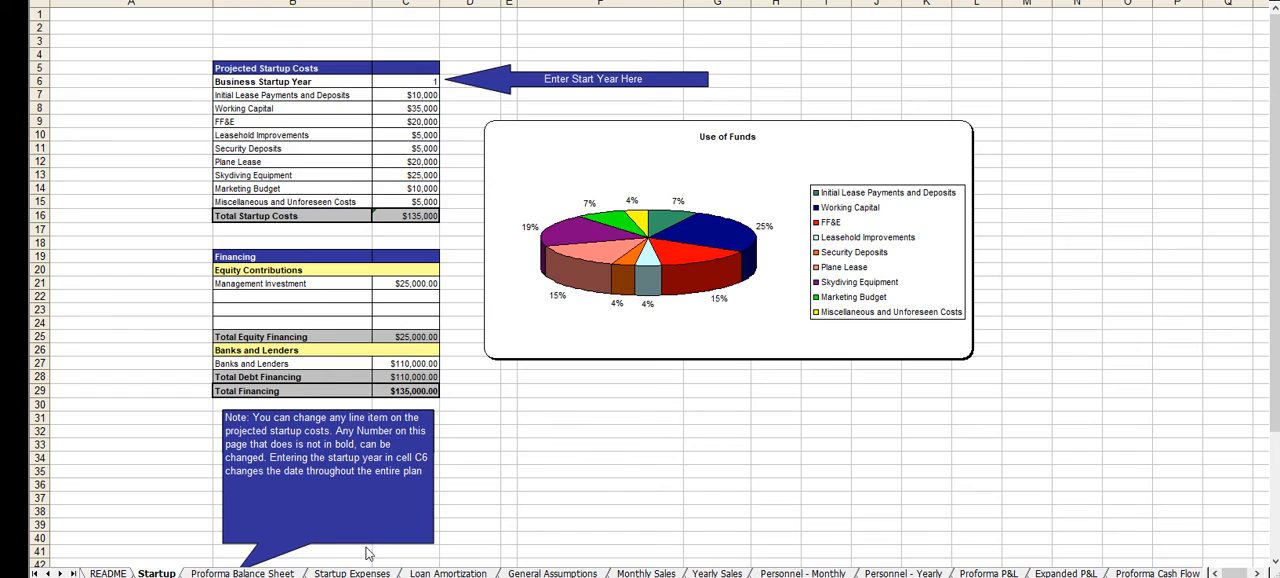
pyautogui.click(352, 572)
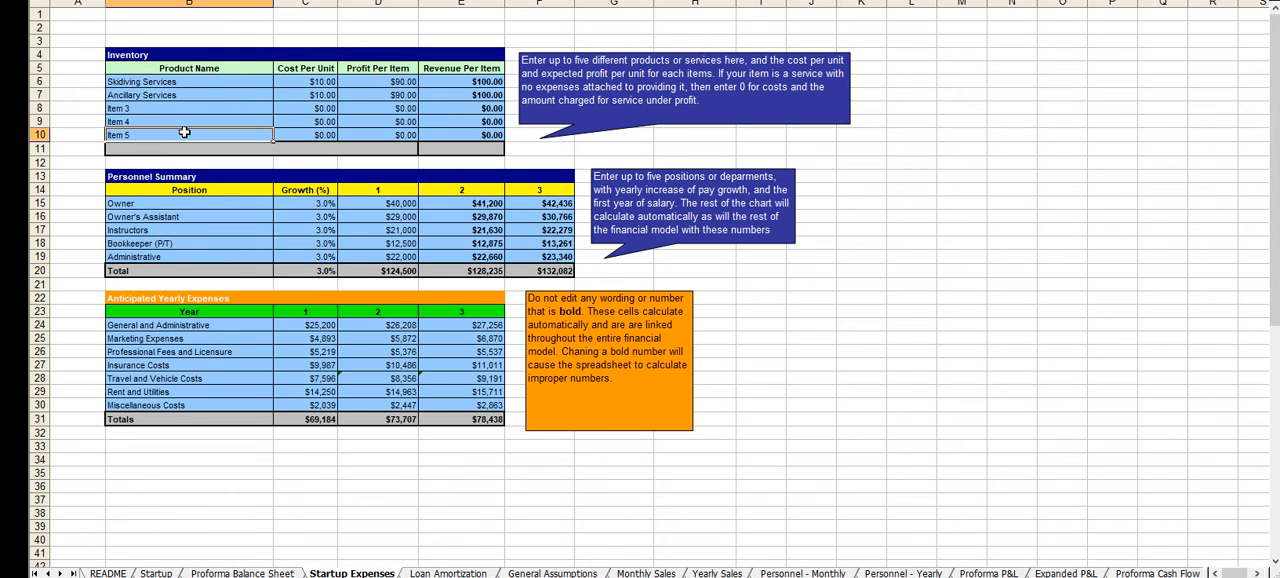
pyautogui.click(188, 216)
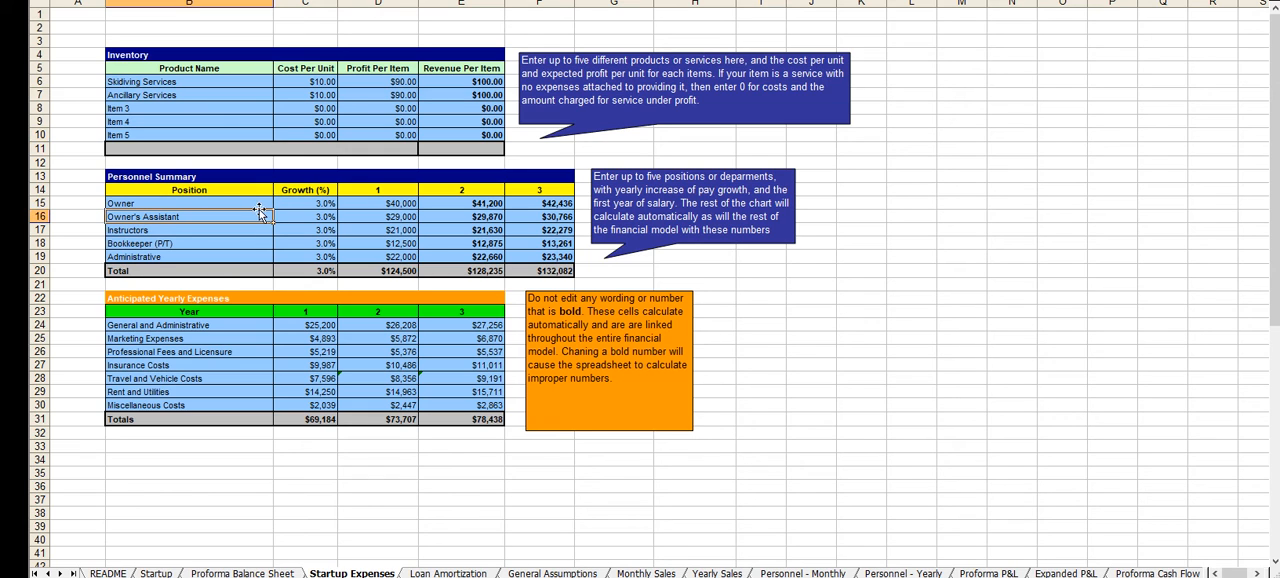
pyautogui.click(304, 324)
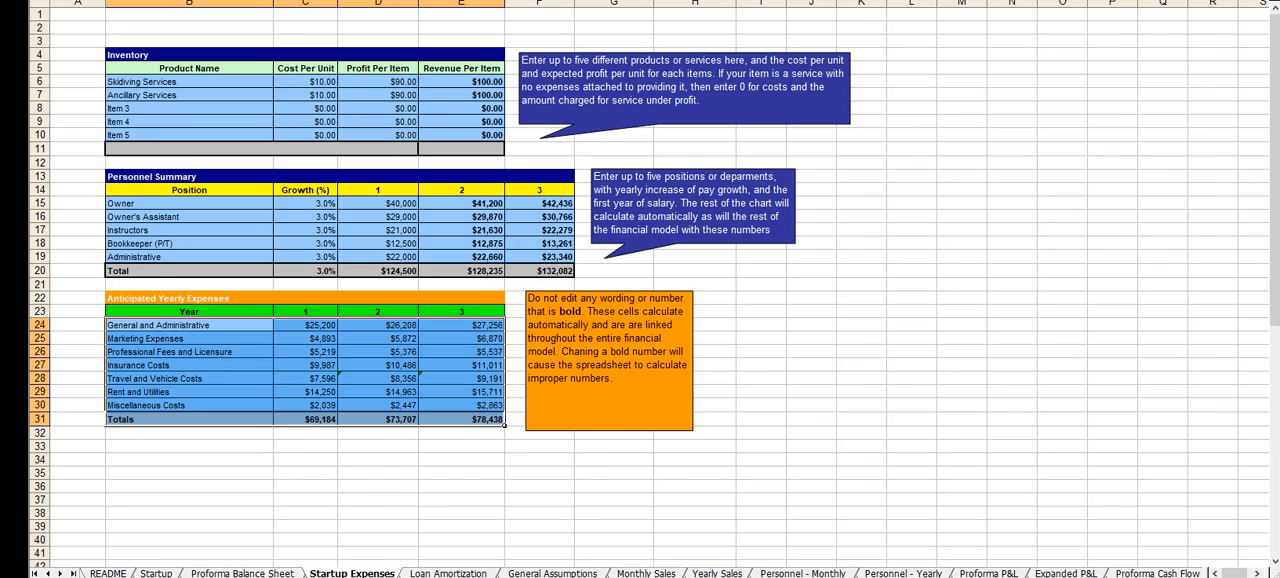
# View the Monthly Sales, Yearly Sales and Proforma P&L sheets in turn
pyautogui.click(646, 572)
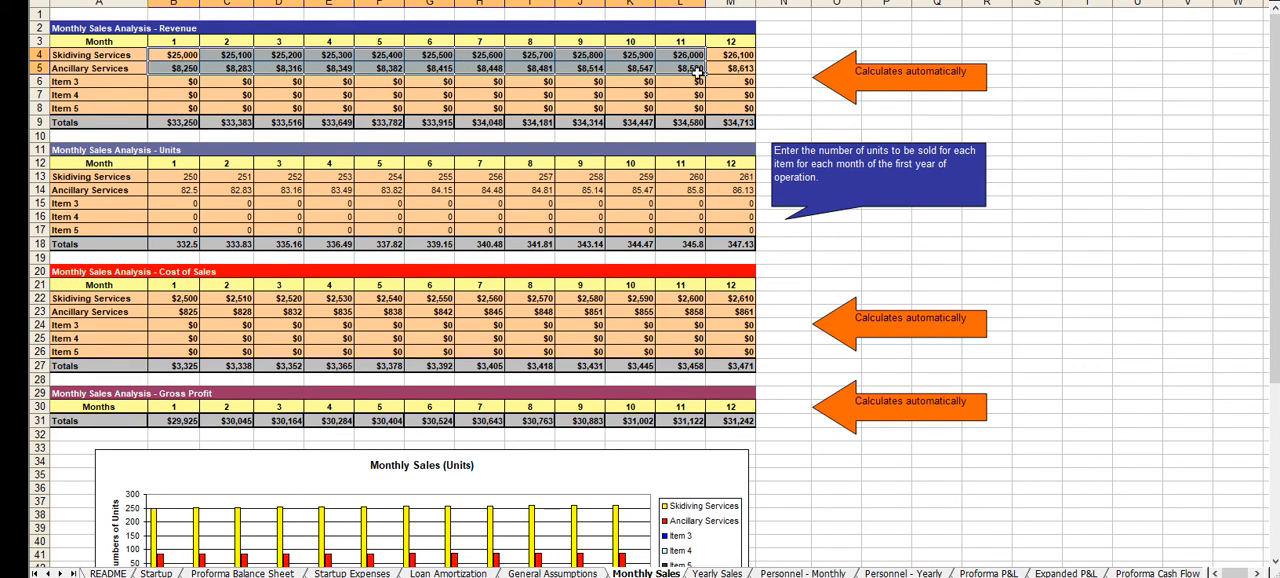
pyautogui.click(716, 572)
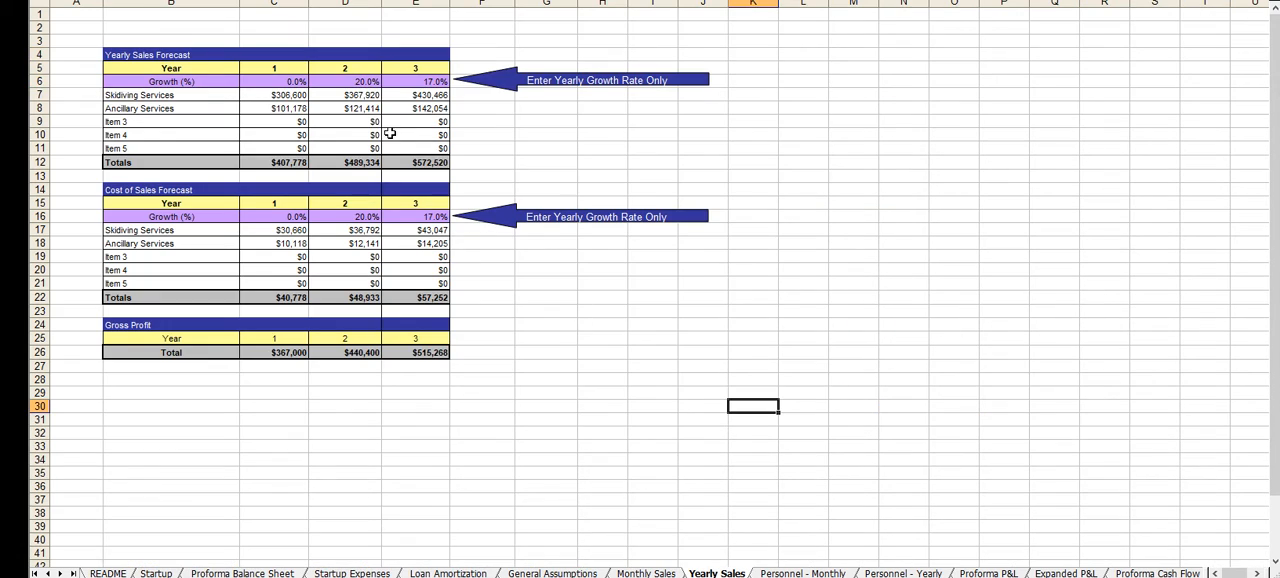
pyautogui.click(416, 80)
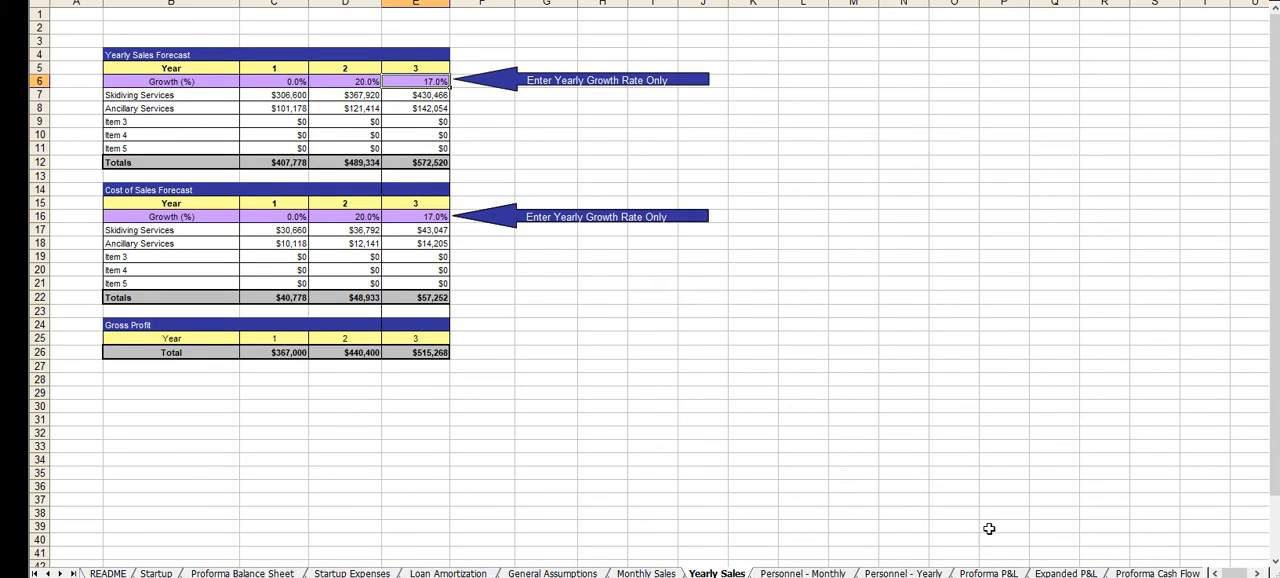
pyautogui.click(988, 572)
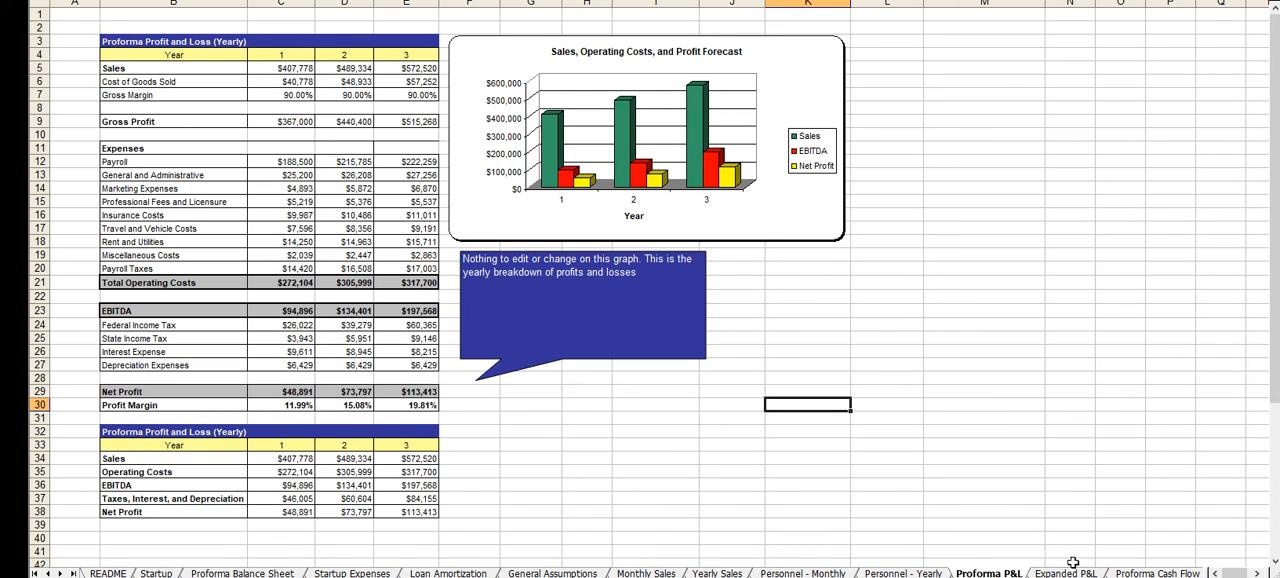
# View the Proforma Cash Flow, Expanded Cash Flow and Business Ratios sheets
pyautogui.click(1064, 572)
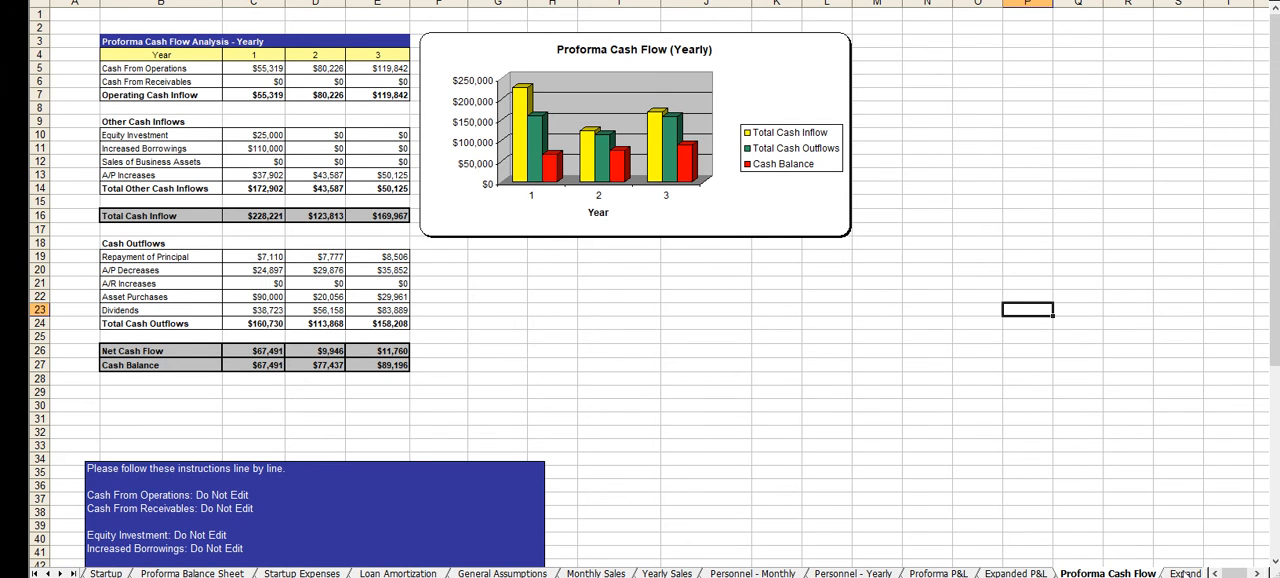
pyautogui.click(1042, 572)
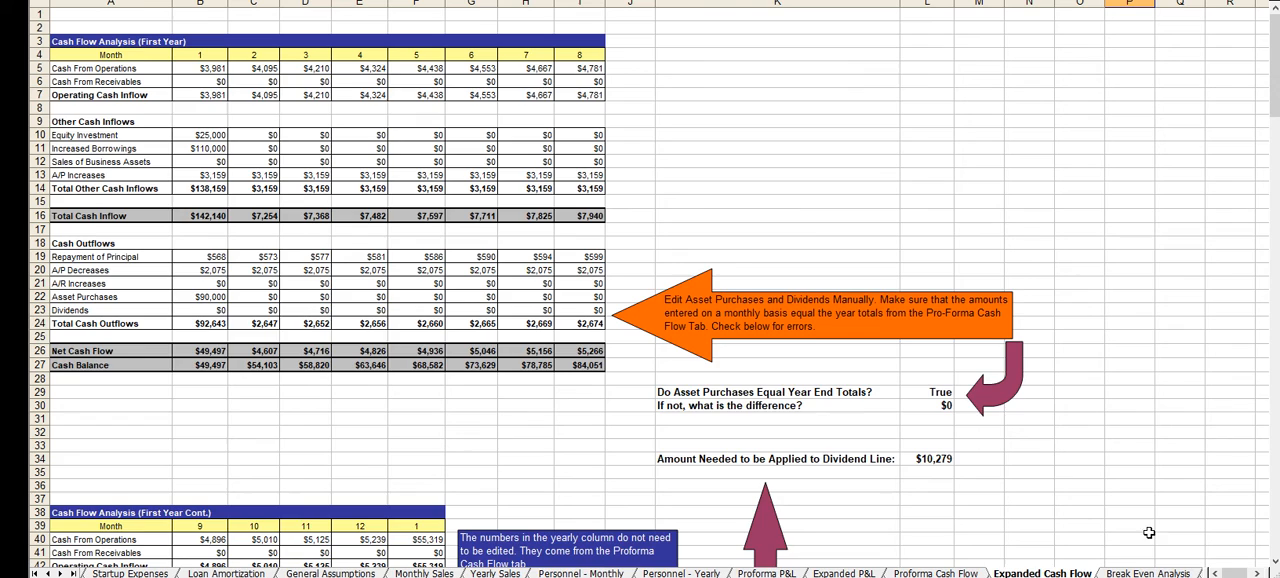
pyautogui.click(1148, 572)
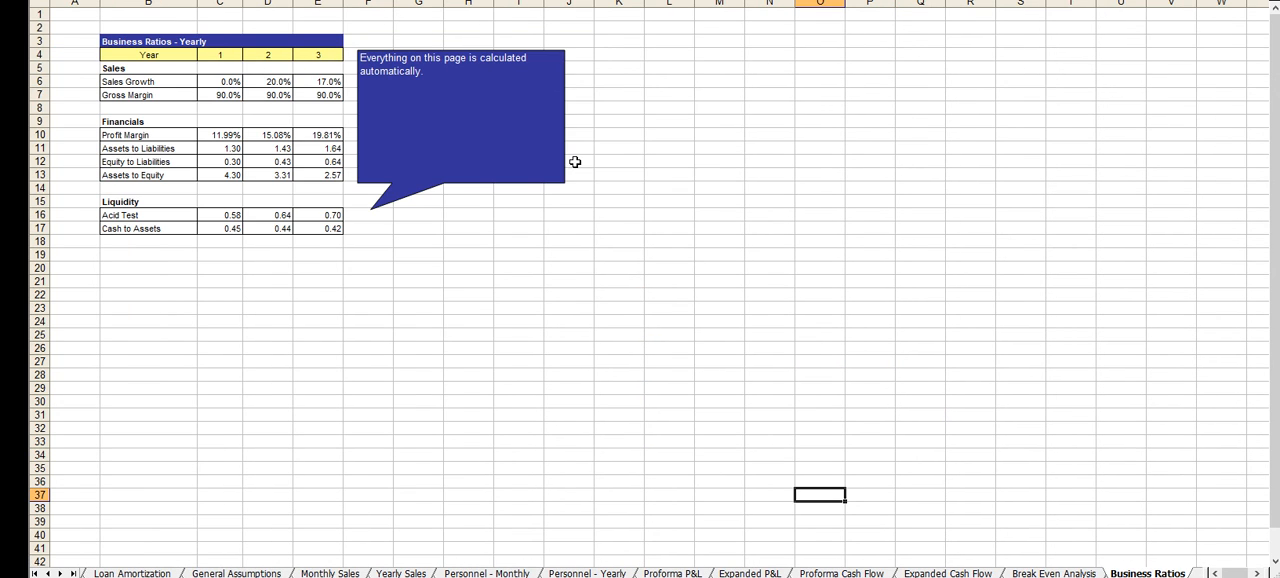
pyautogui.click(240, 572)
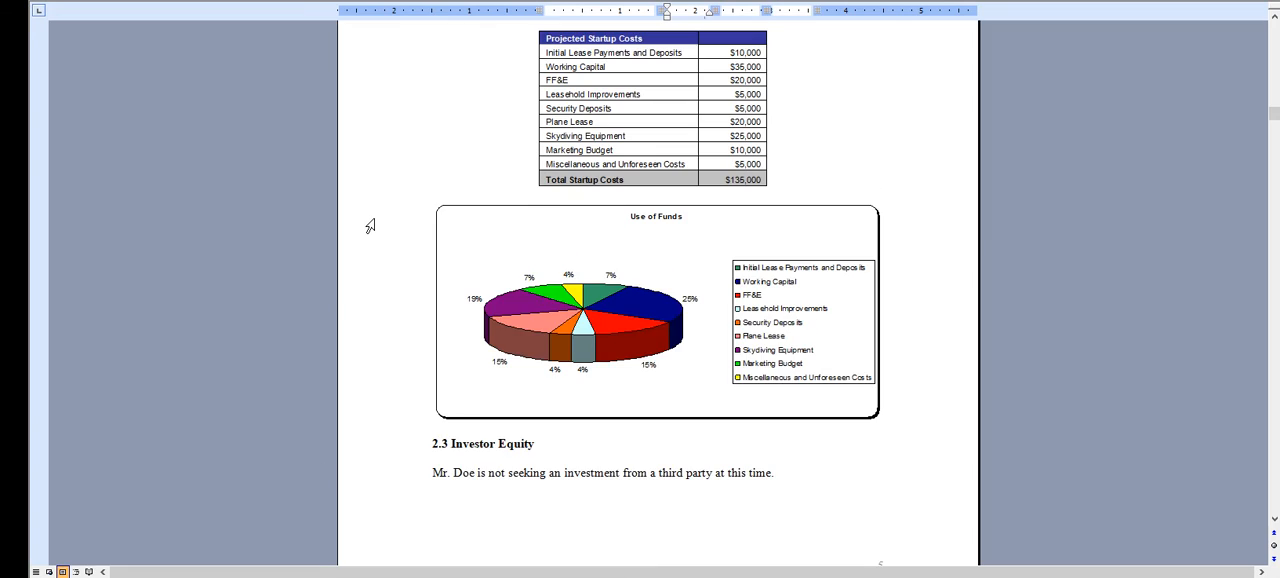
pyautogui.scroll(-3)
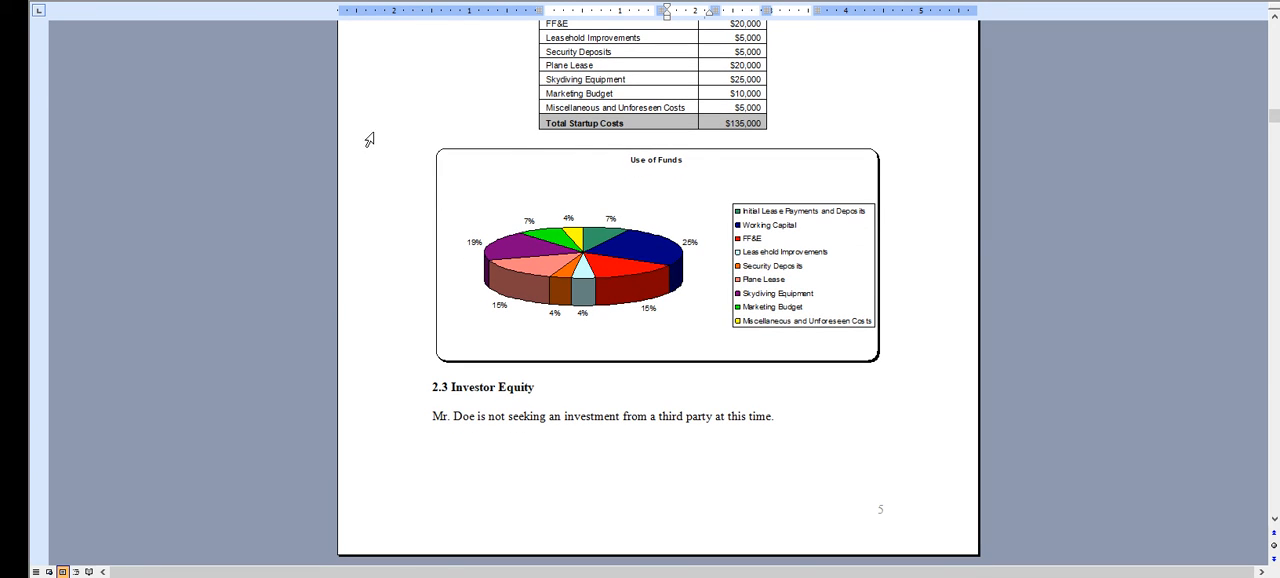
pyautogui.moveTo(356, 136)
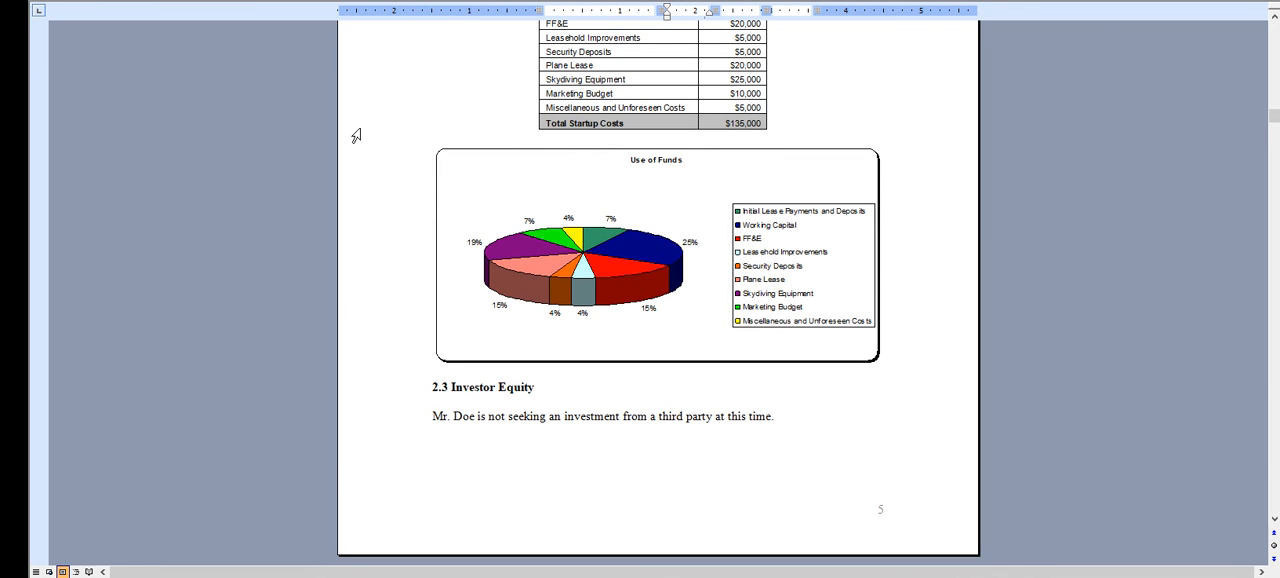
pyautogui.moveTo(414, 148)
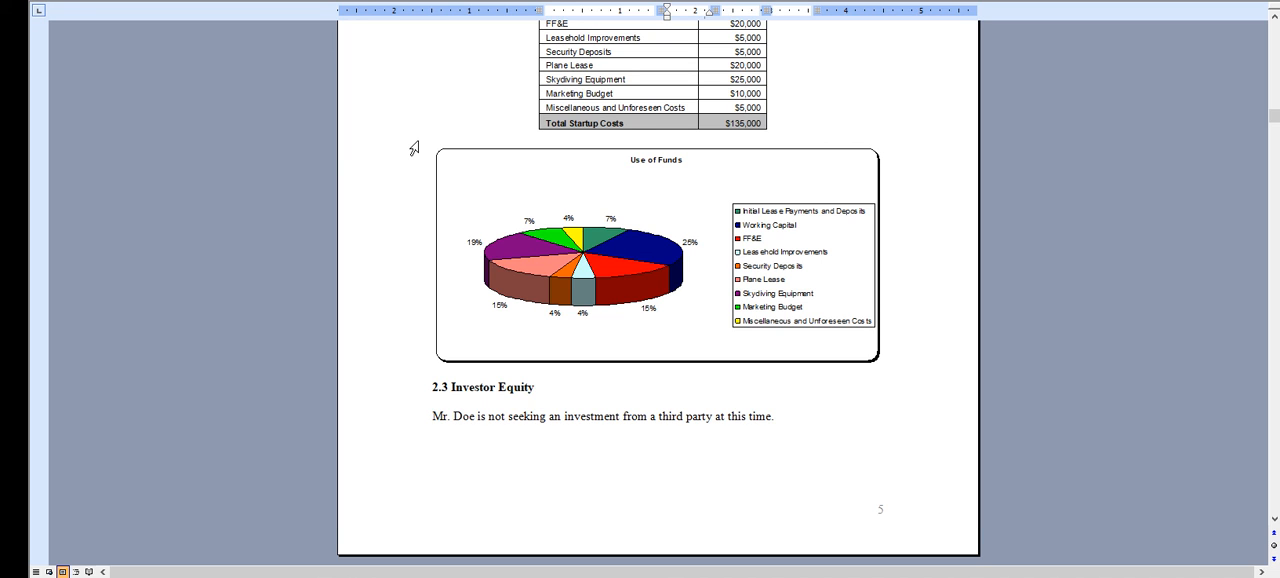
pyautogui.scroll(-3)
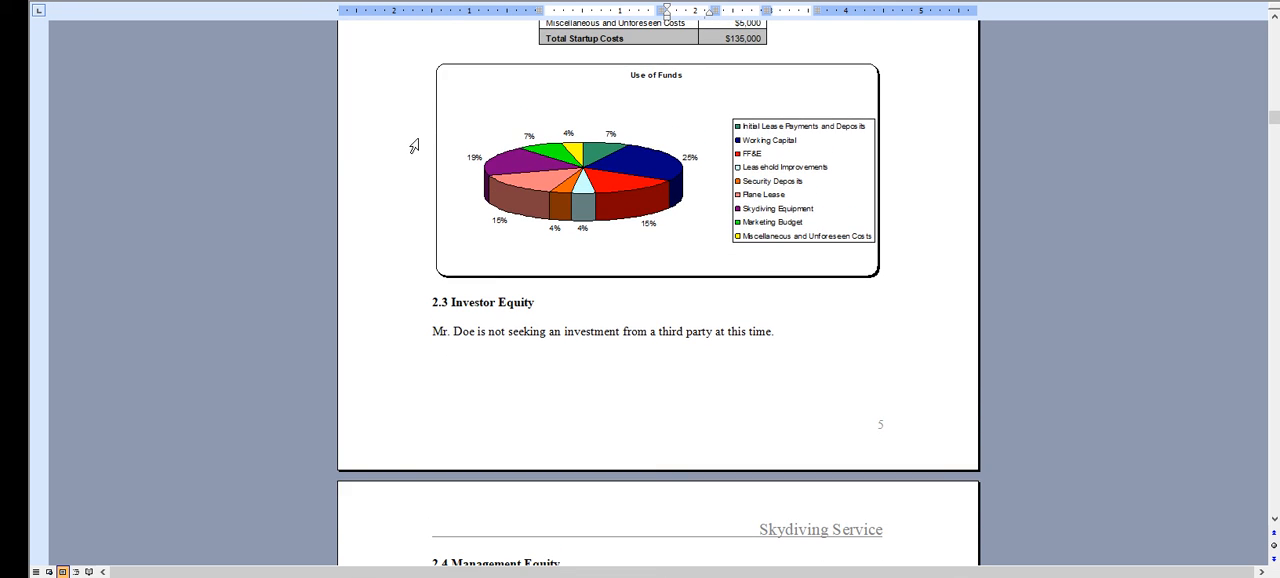